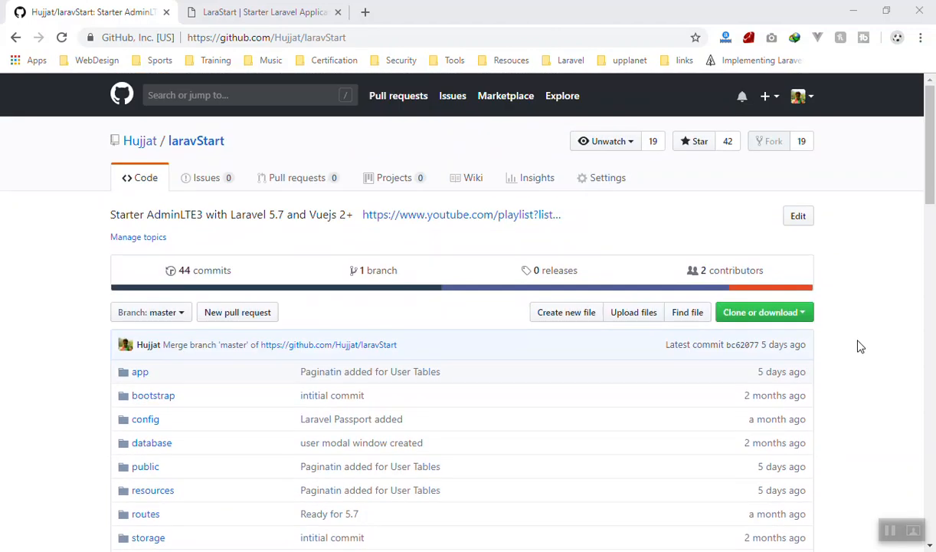
pyautogui.moveTo(215, 159)
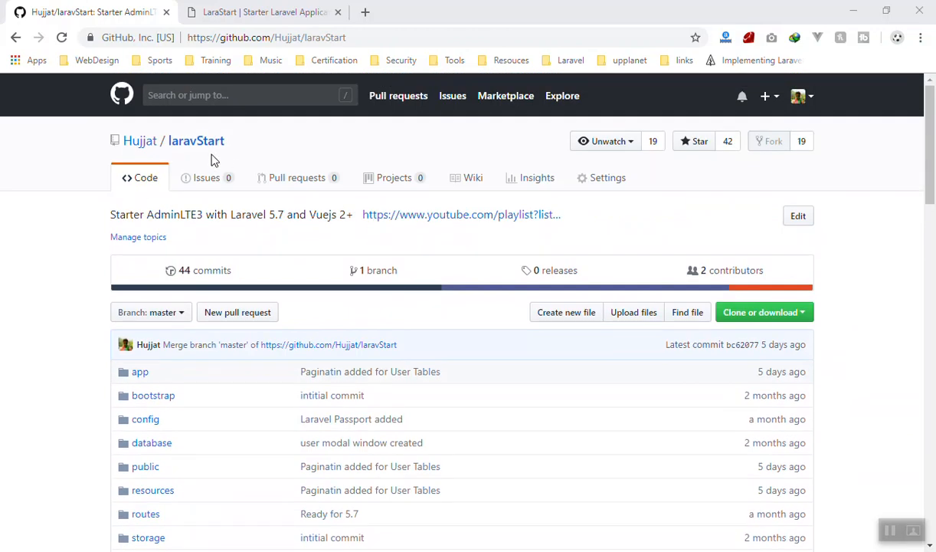
# Scroll the laravStart repository page to the README's bulleted list of covered topics
pyautogui.scroll(-3)
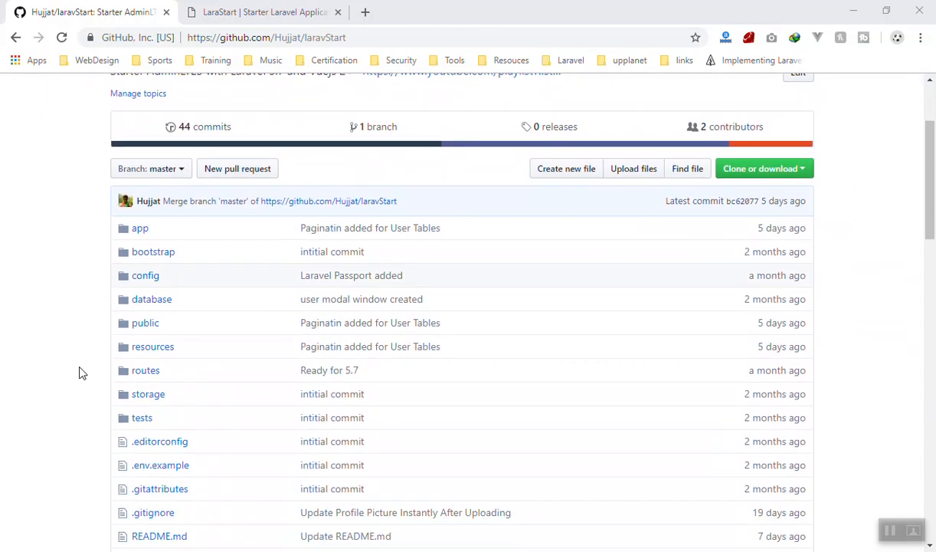
pyautogui.moveTo(775, 193)
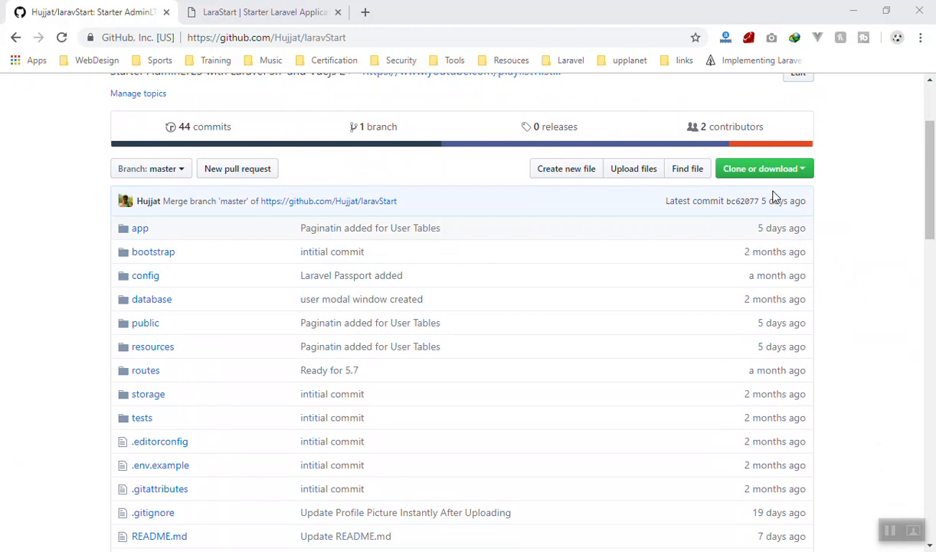
pyautogui.moveTo(818, 204)
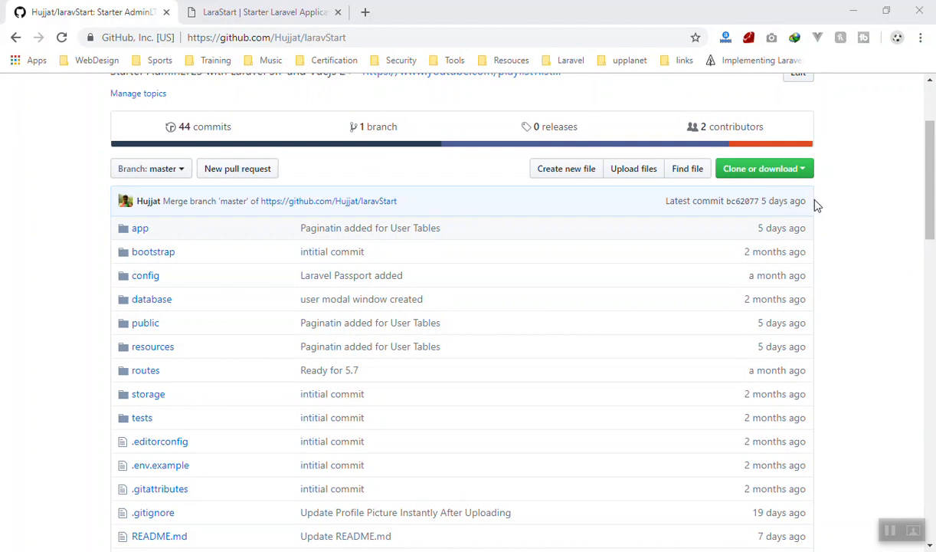
pyautogui.scroll(-3)
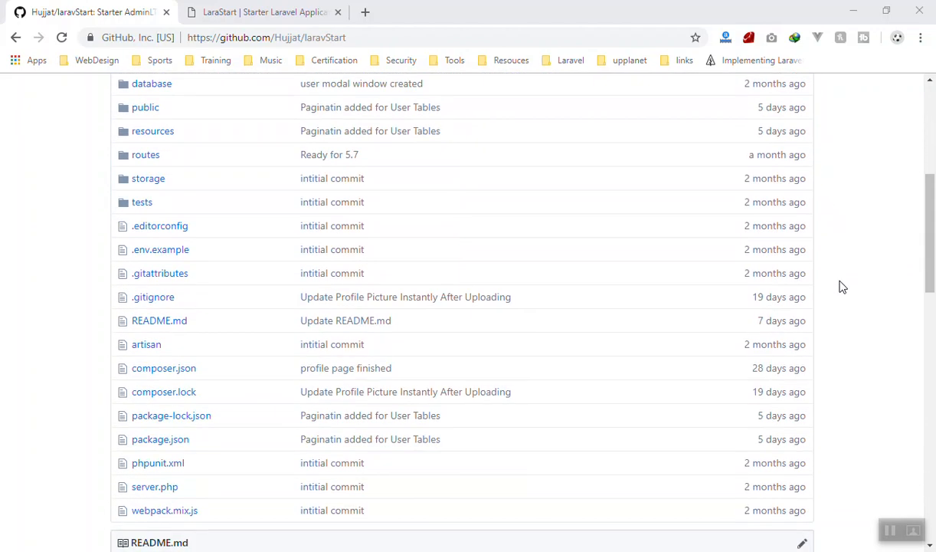
pyautogui.scroll(-3)
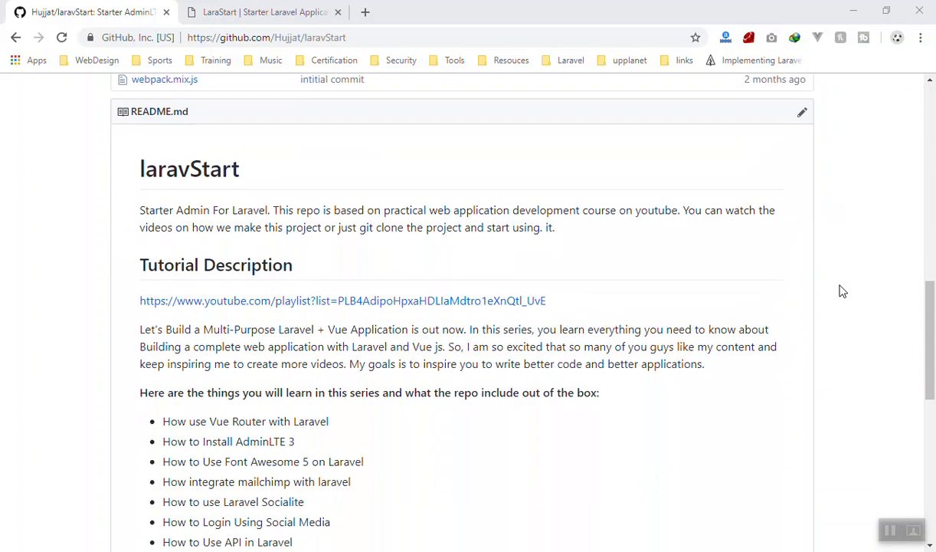
pyautogui.scroll(-3)
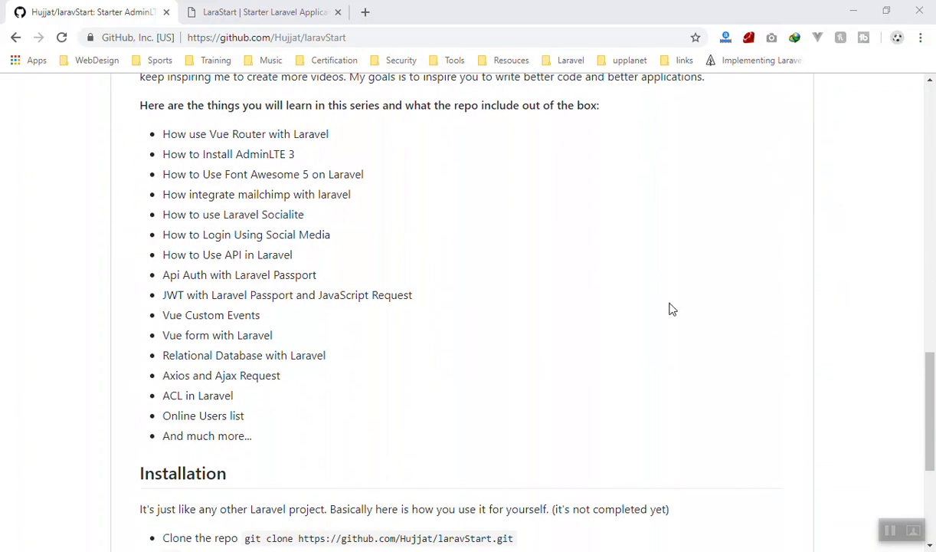
pyautogui.scroll(3)
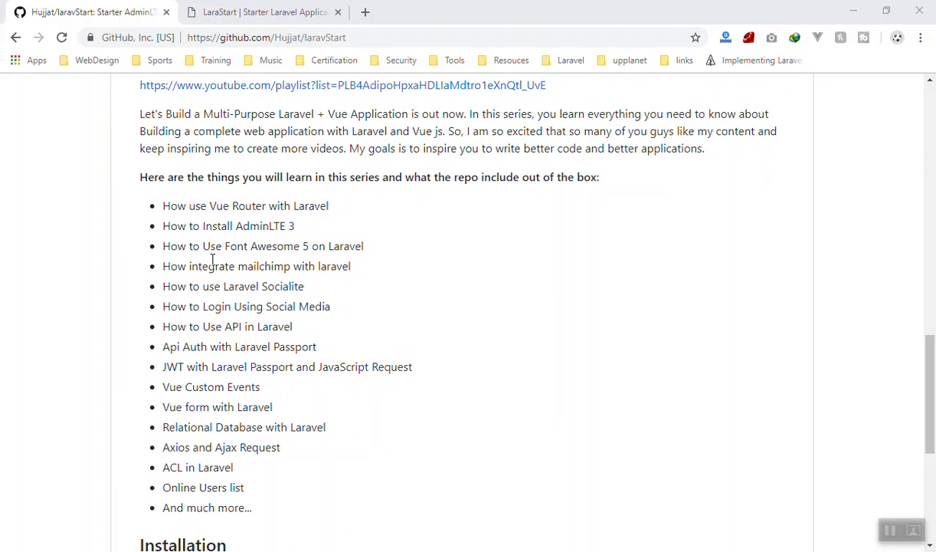
pyautogui.moveTo(162, 214)
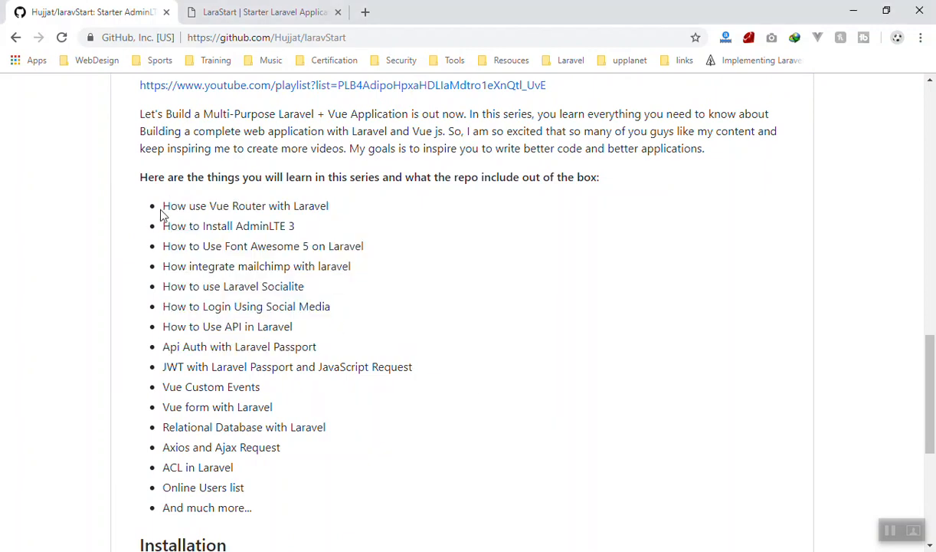
pyautogui.moveTo(163, 205); pyautogui.dragTo(251, 507)
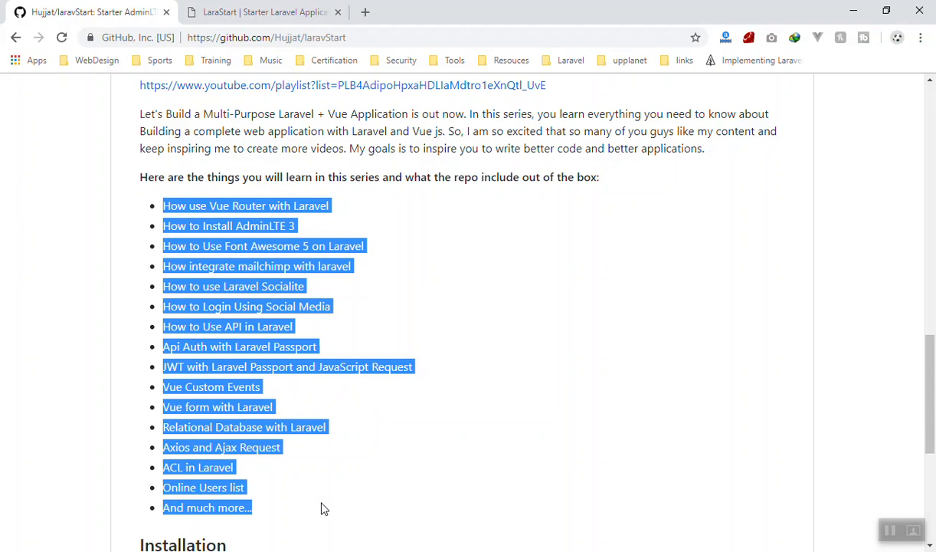
pyautogui.click(365, 483)
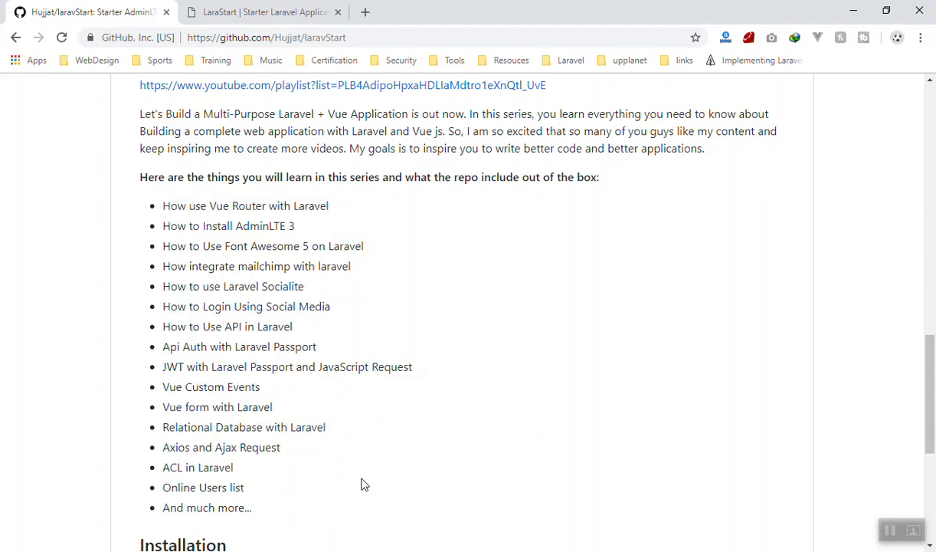
pyautogui.moveTo(329, 441)
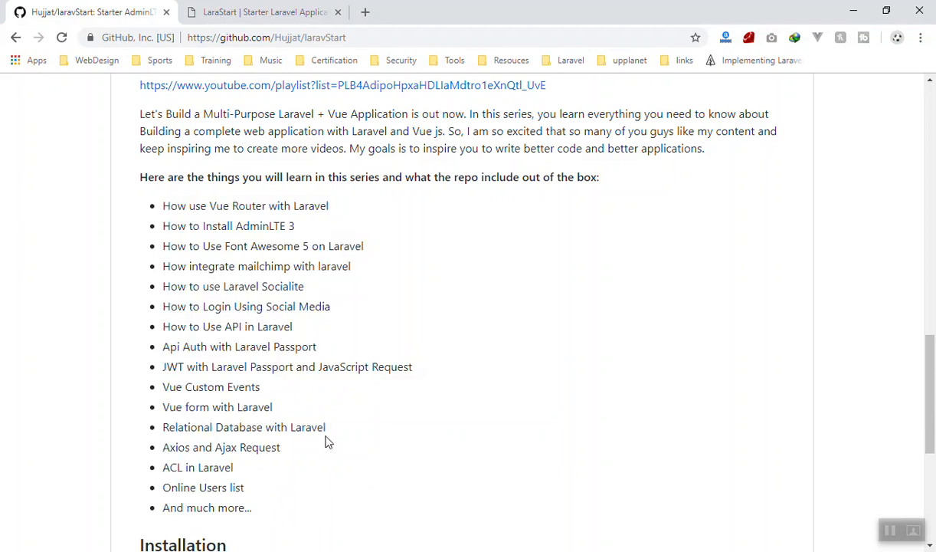
pyautogui.moveTo(336, 443)
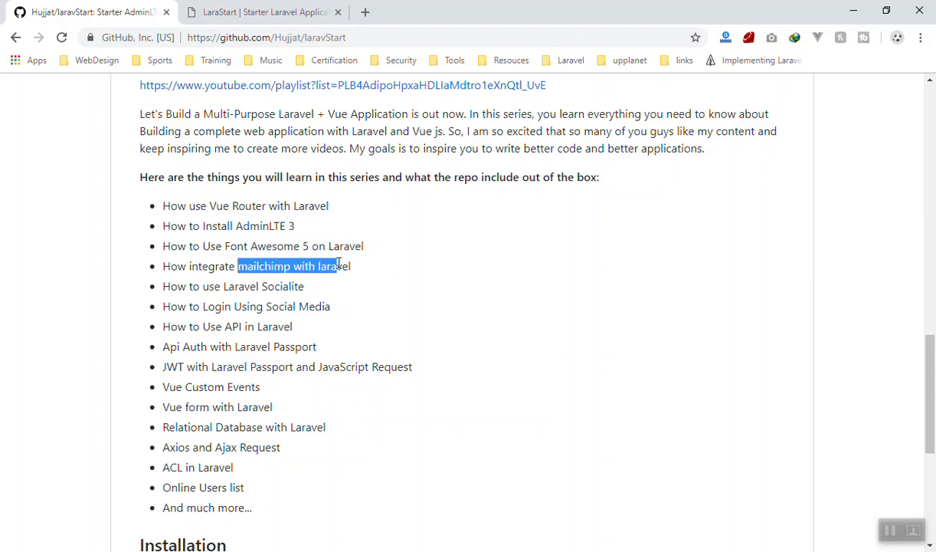
pyautogui.doubleClick(262, 286)
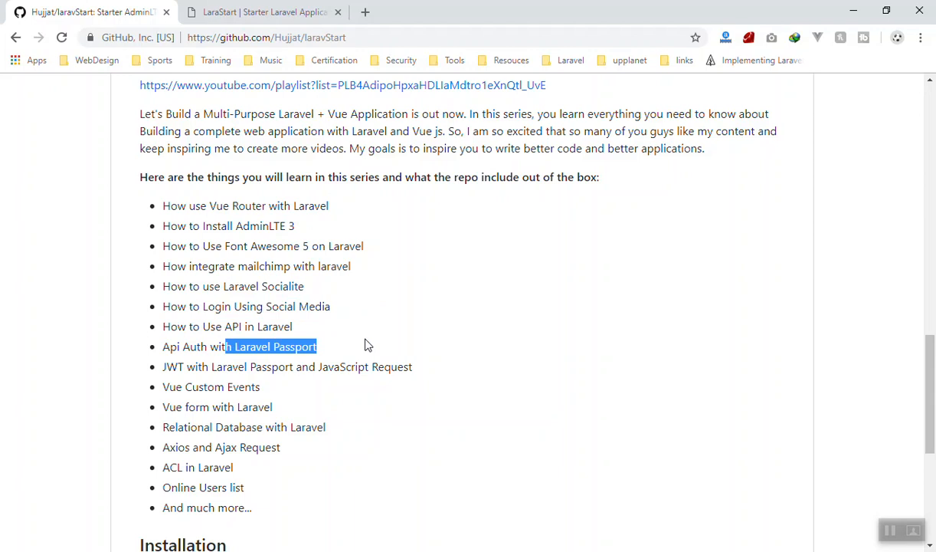
pyautogui.moveTo(178, 342)
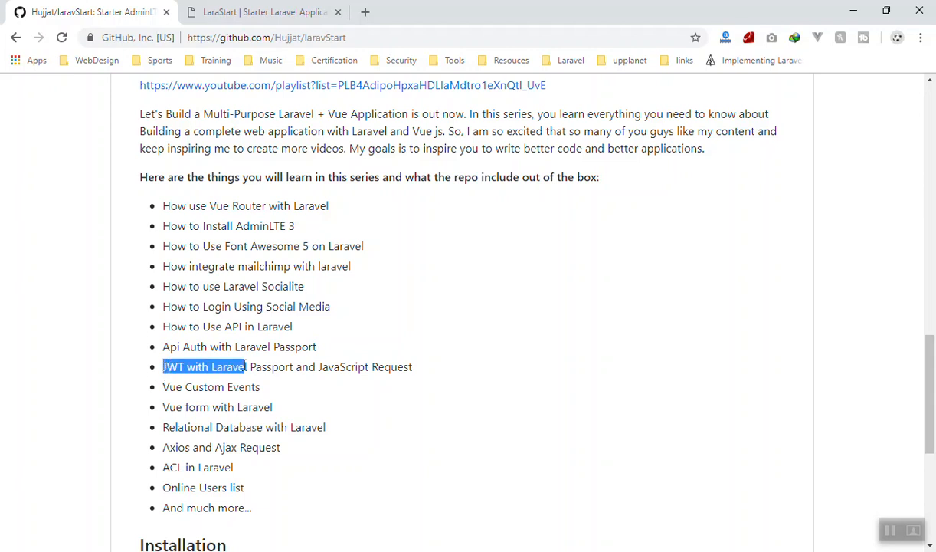
pyautogui.moveTo(245, 367); pyautogui.dragTo(412, 366)
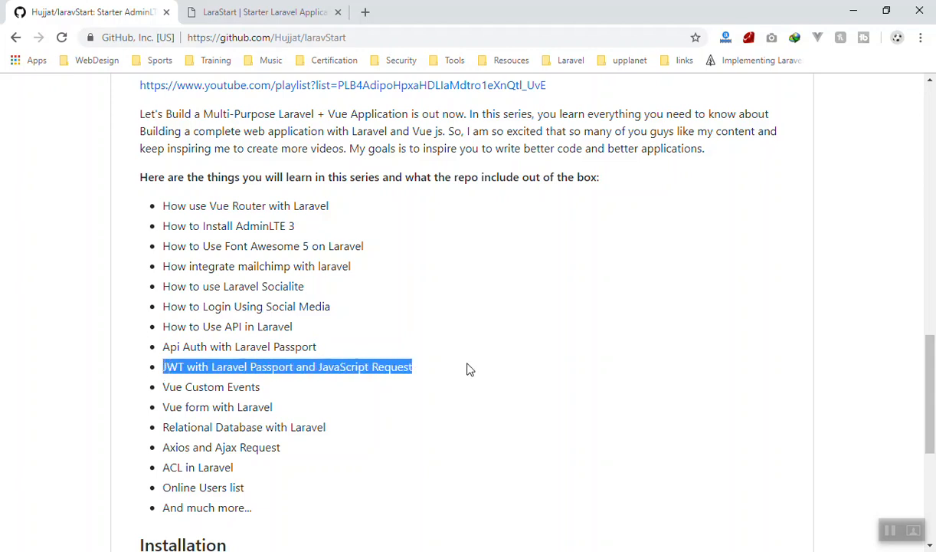
pyautogui.click(396, 400)
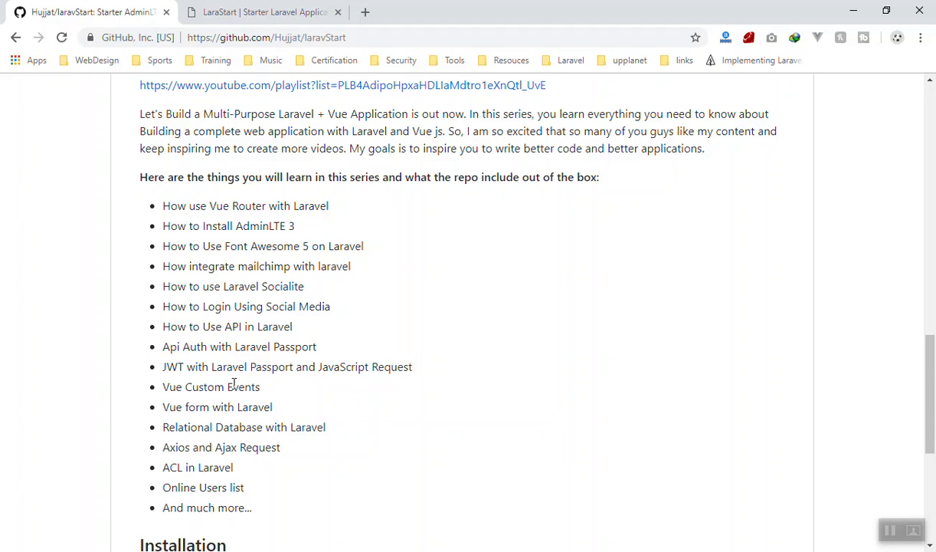
pyautogui.moveTo(166, 367)
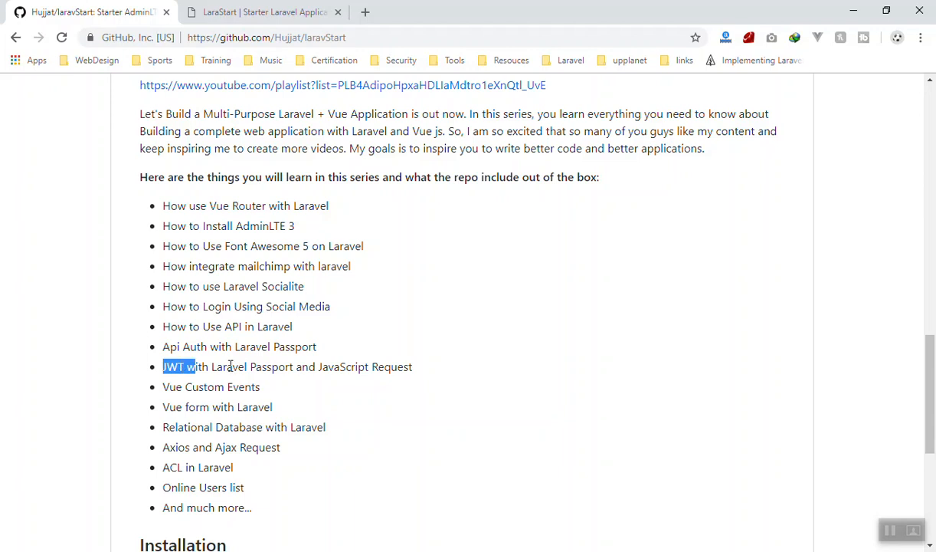
pyautogui.click(176, 367)
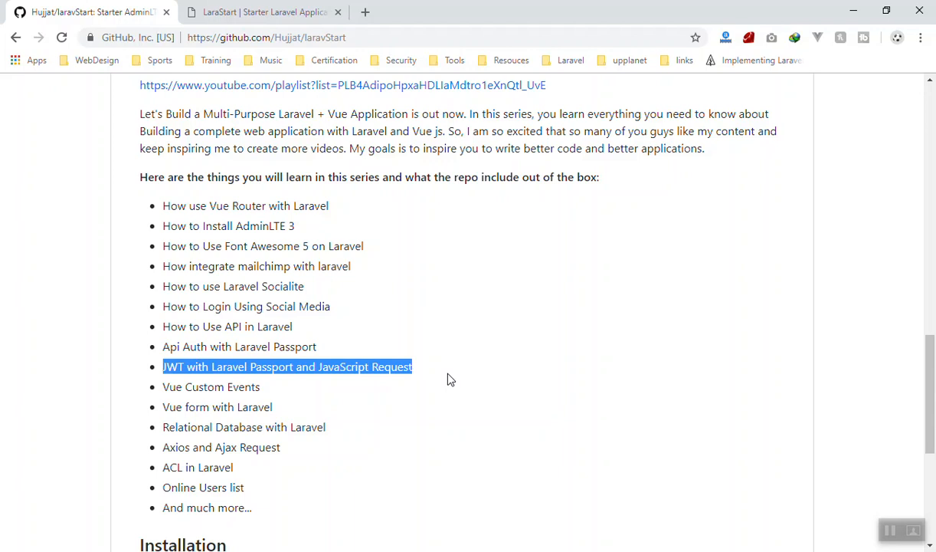
pyautogui.click(265, 380)
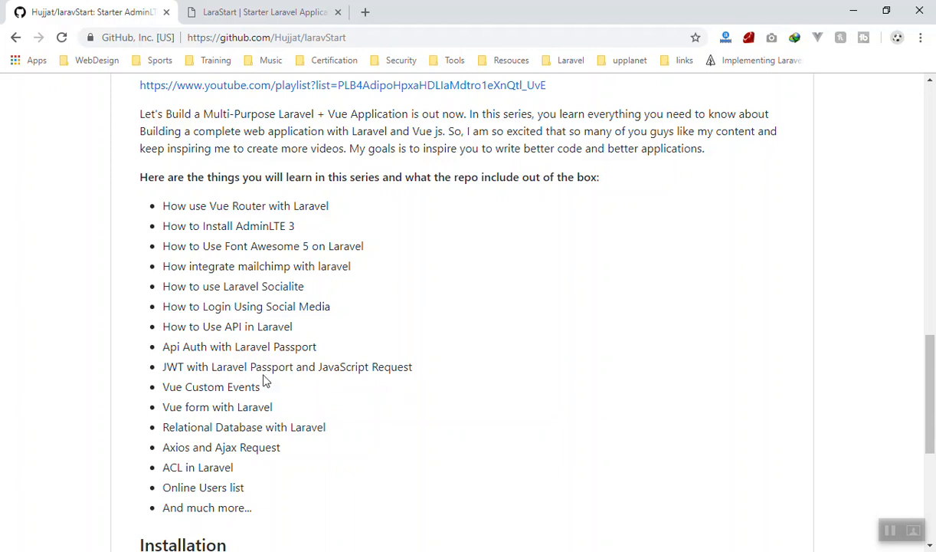
pyautogui.moveTo(283, 399)
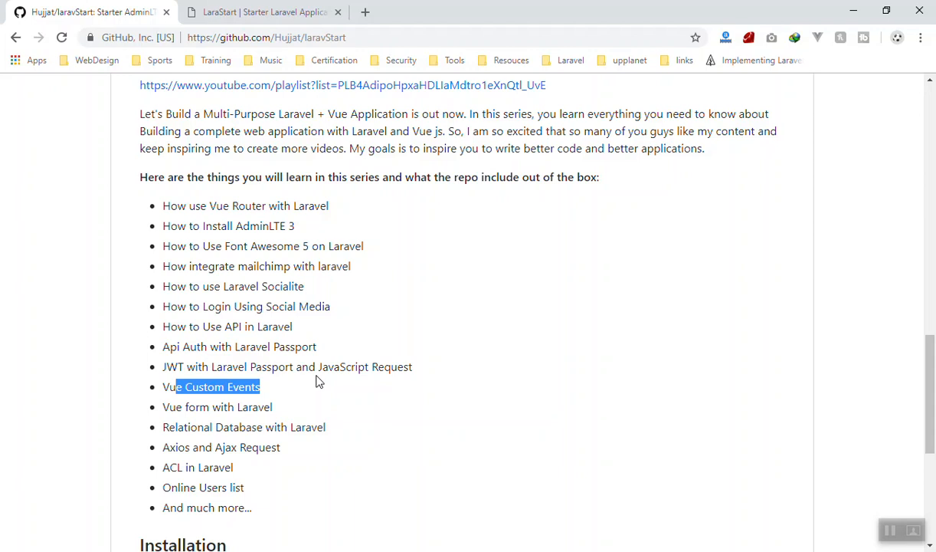
pyautogui.moveTo(241, 443)
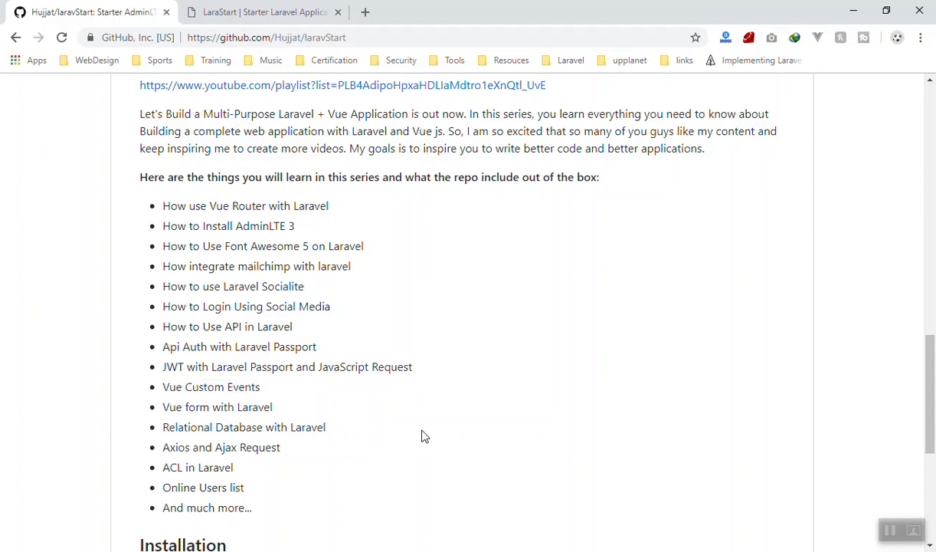
pyautogui.doubleClick(170, 407)
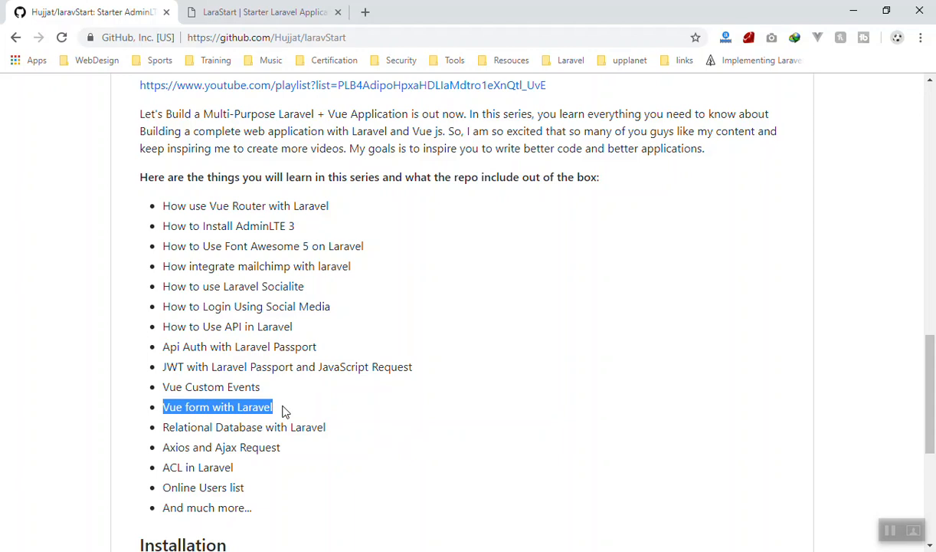
pyautogui.moveTo(306, 413)
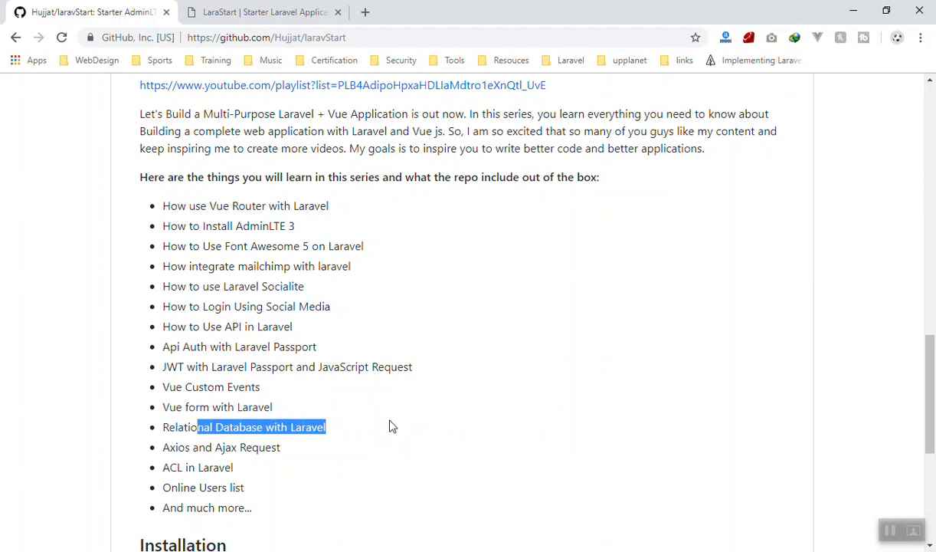
pyautogui.moveTo(179, 446)
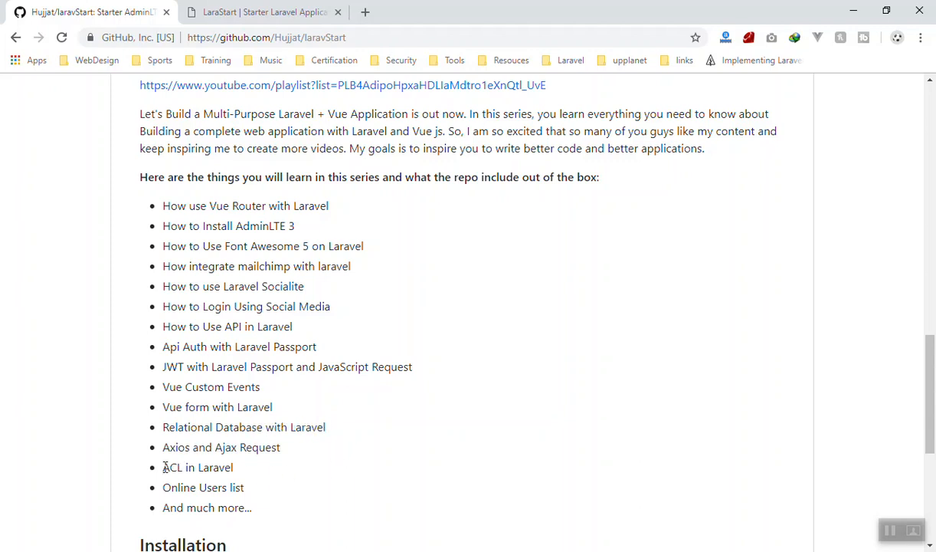
pyautogui.doubleClick(197, 467)
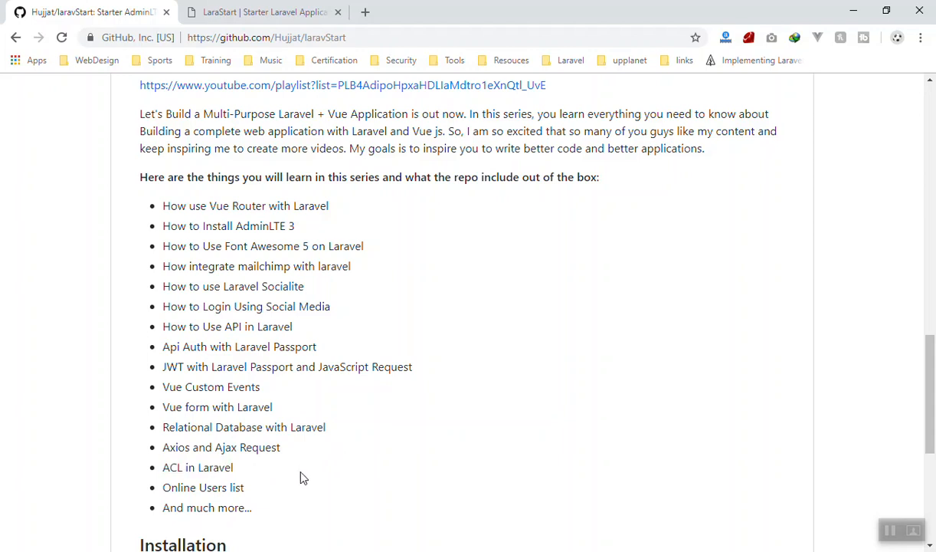
pyautogui.doubleClick(198, 466)
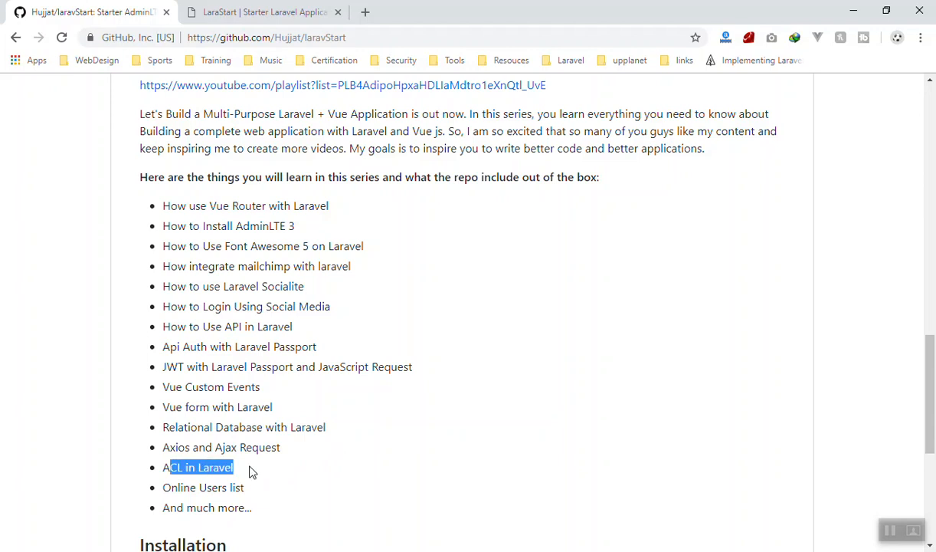
pyautogui.click(299, 466)
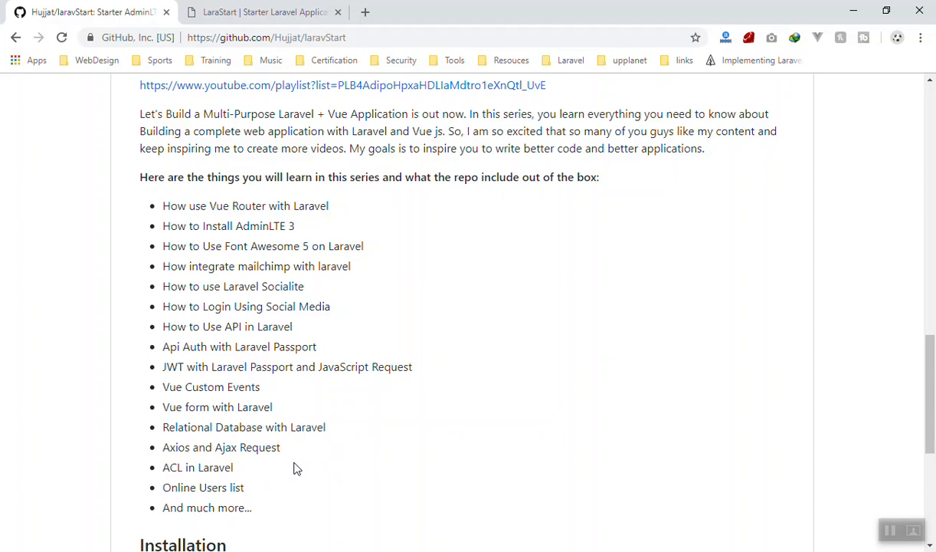
pyautogui.moveTo(177, 465)
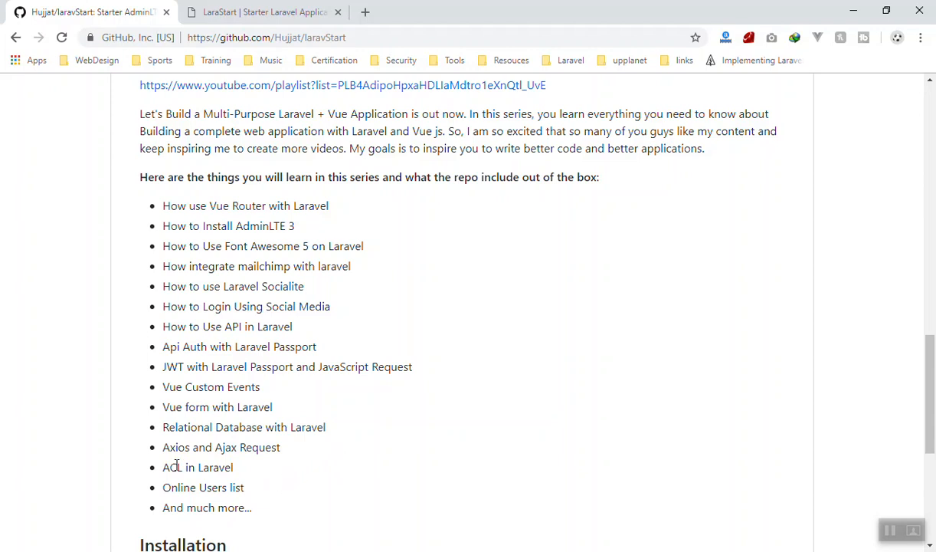
pyautogui.moveTo(200, 474)
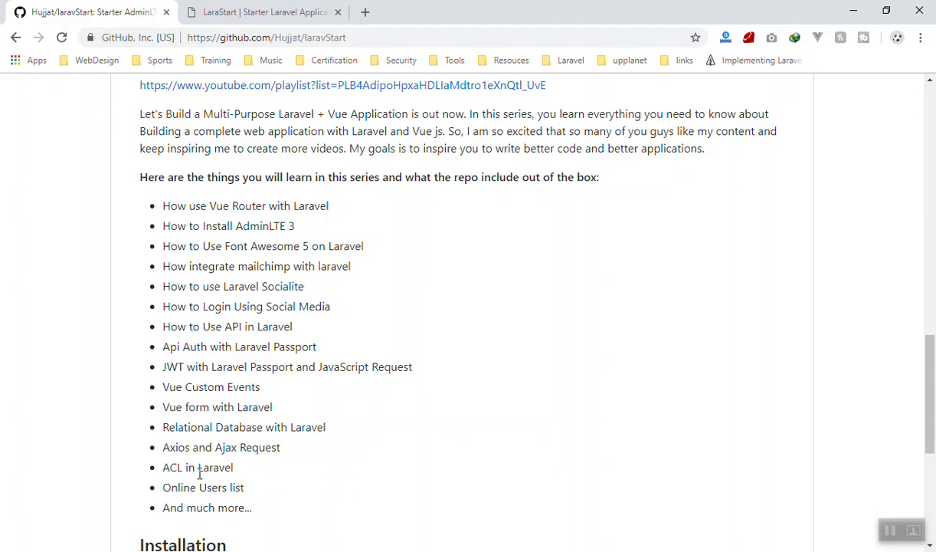
pyautogui.moveTo(324, 507)
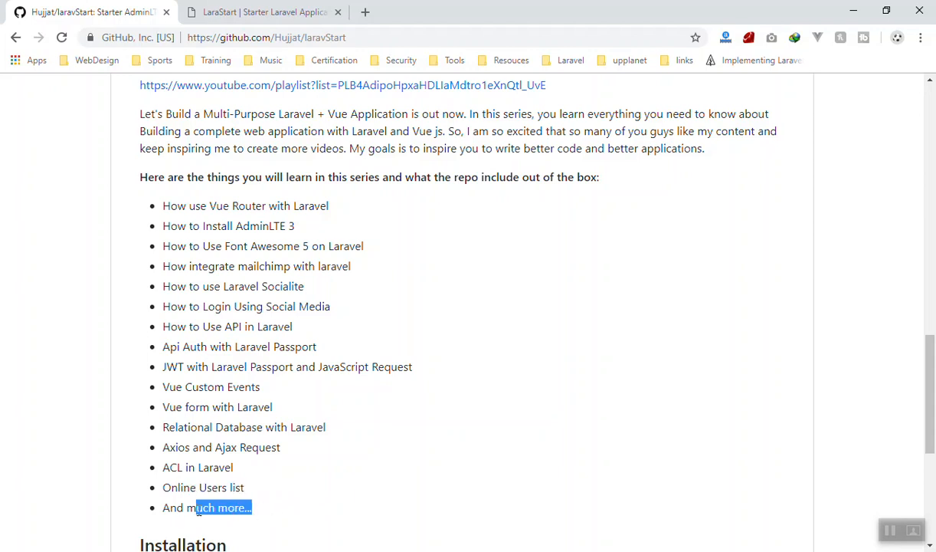
pyautogui.click(301, 503)
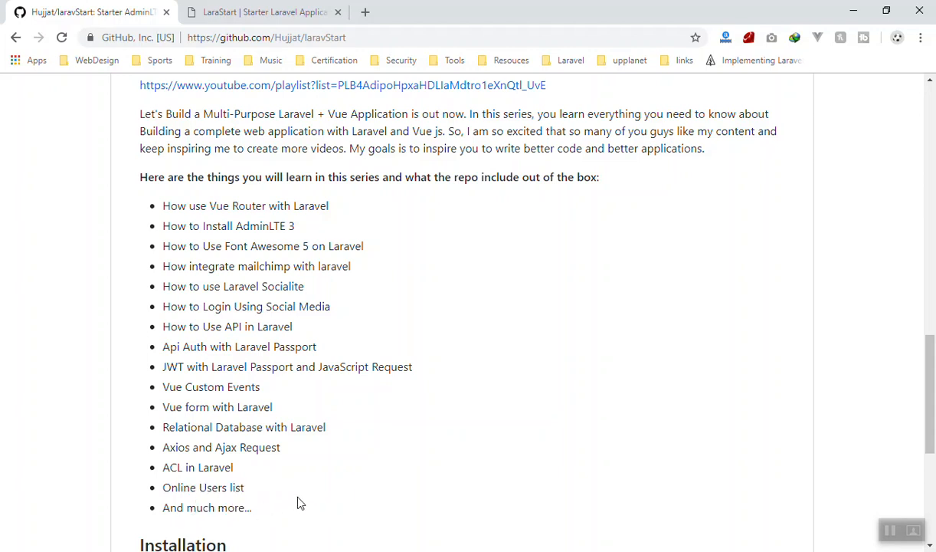
pyautogui.doubleClick(203, 486)
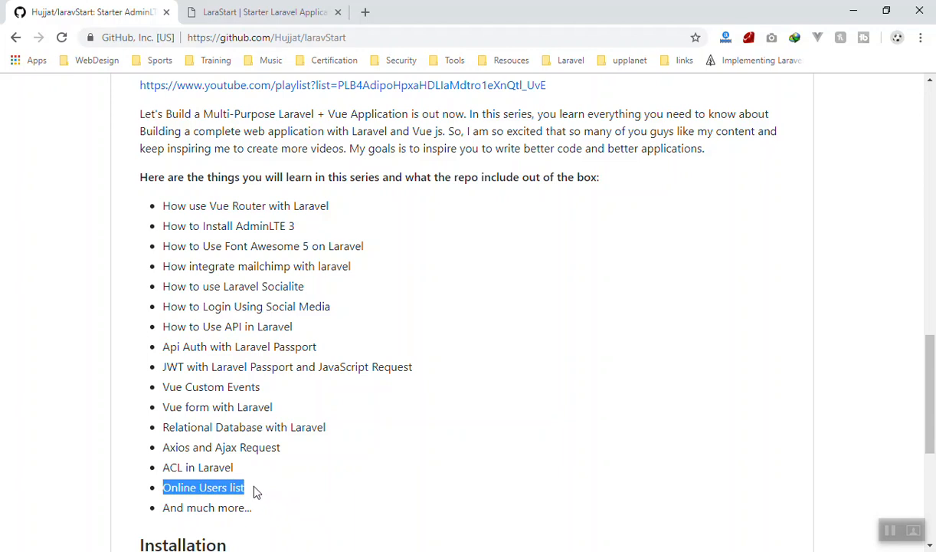
pyautogui.moveTo(300, 514)
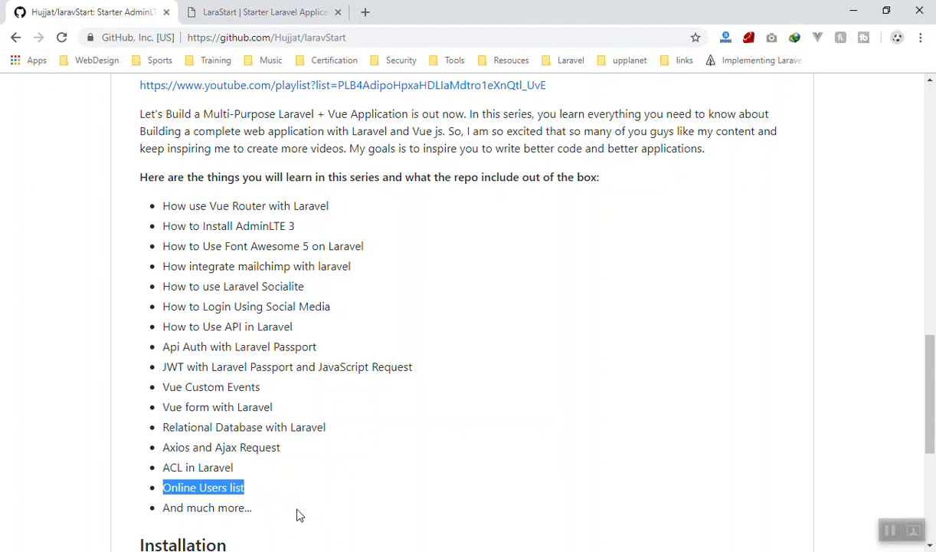
pyautogui.moveTo(283, 490)
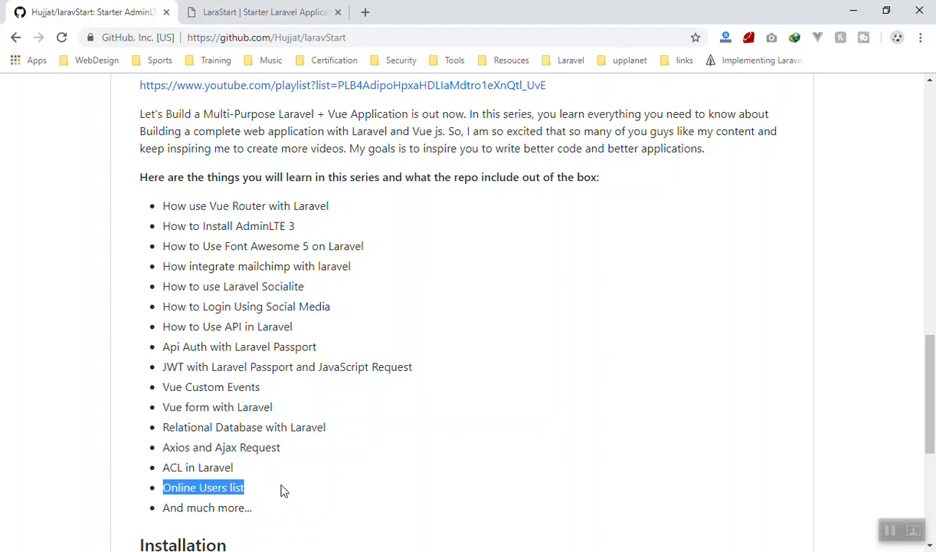
pyautogui.moveTo(276, 544)
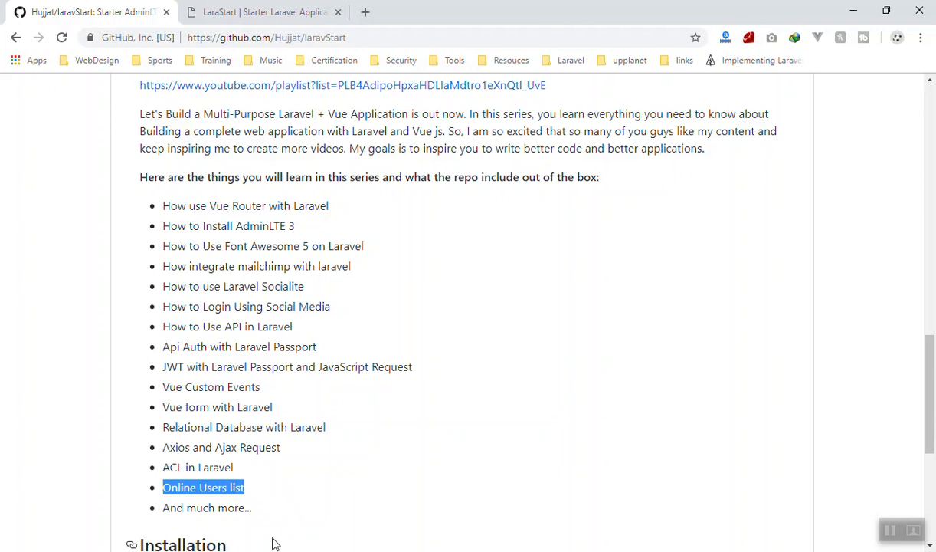
pyautogui.moveTo(298, 498)
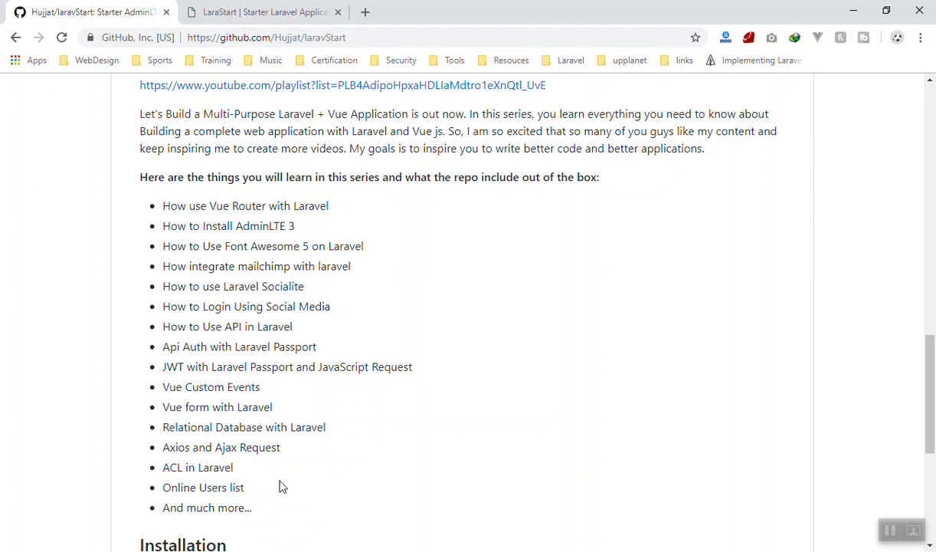
pyautogui.moveTo(281, 497)
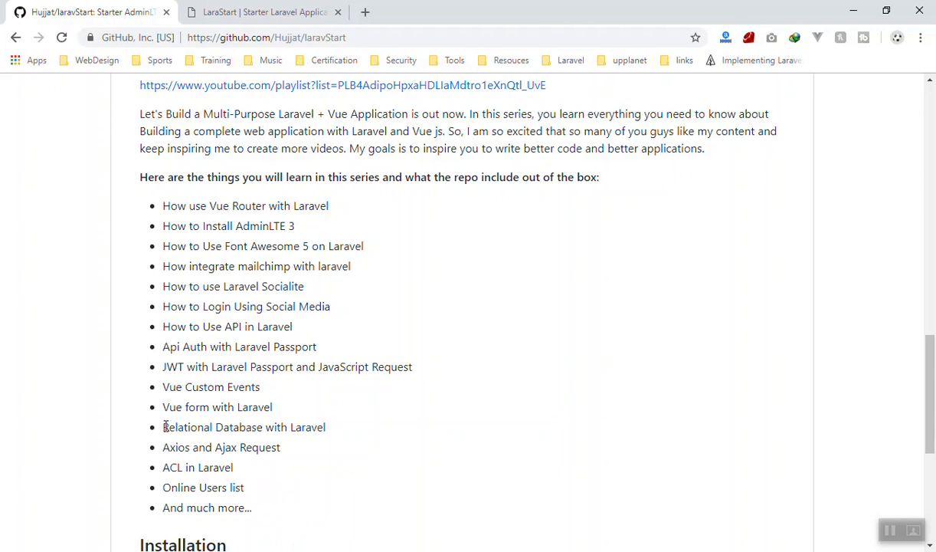
pyautogui.doubleClick(244, 426)
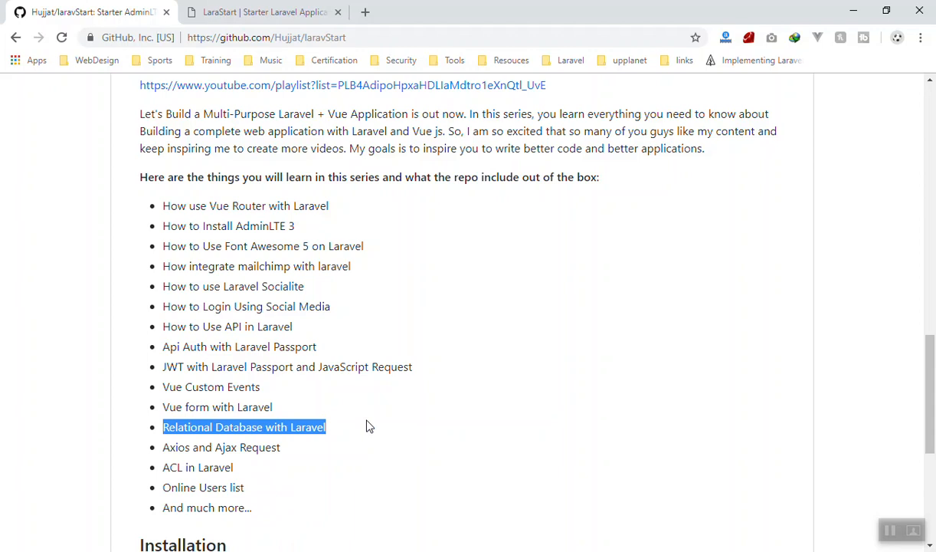
pyautogui.moveTo(366, 428)
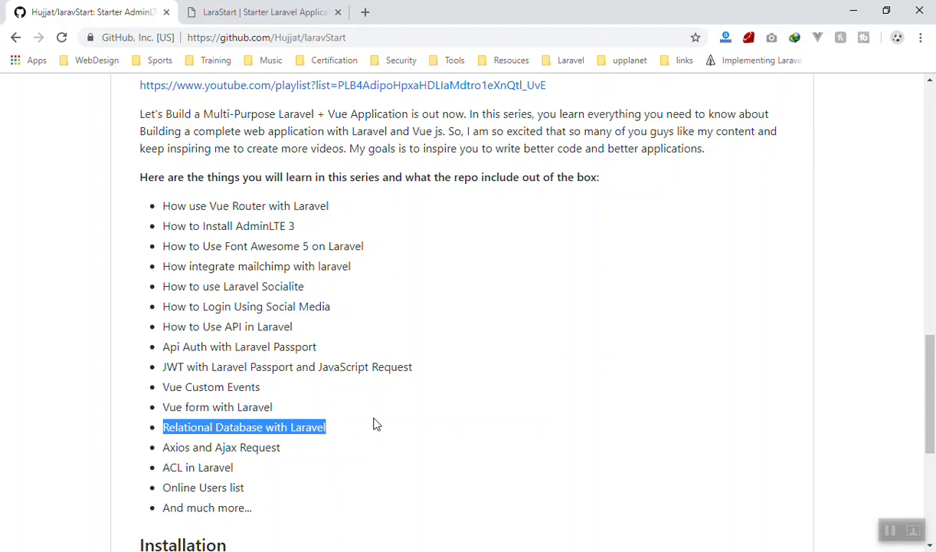
pyautogui.moveTo(371, 426)
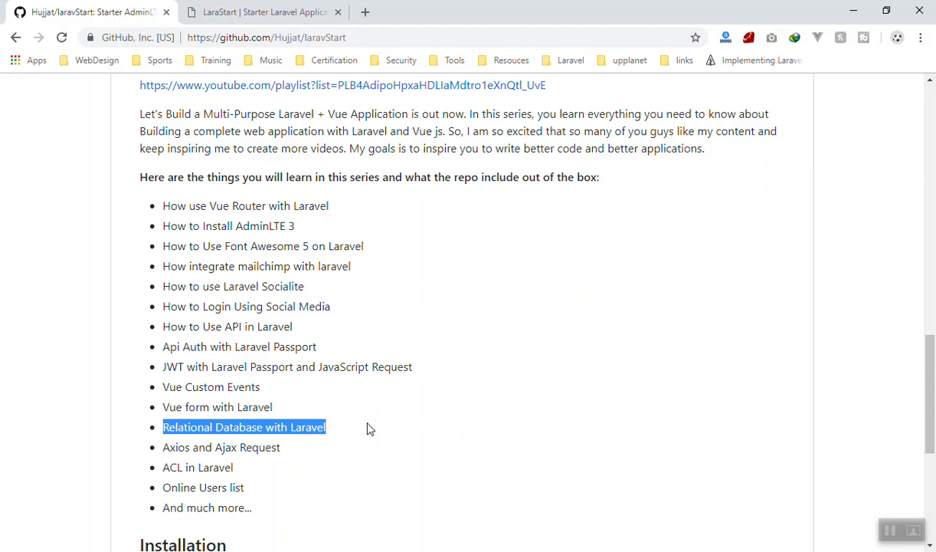
pyautogui.moveTo(190, 332)
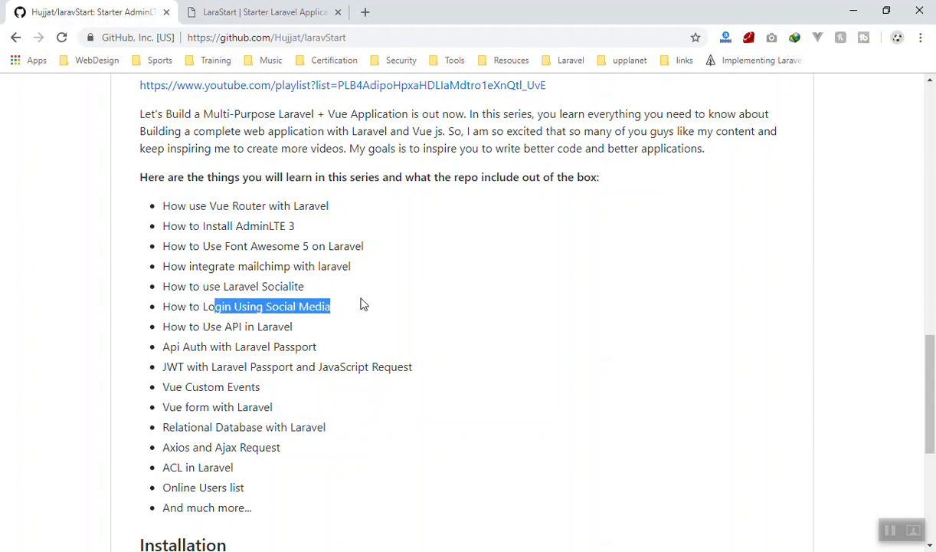
pyautogui.moveTo(367, 316)
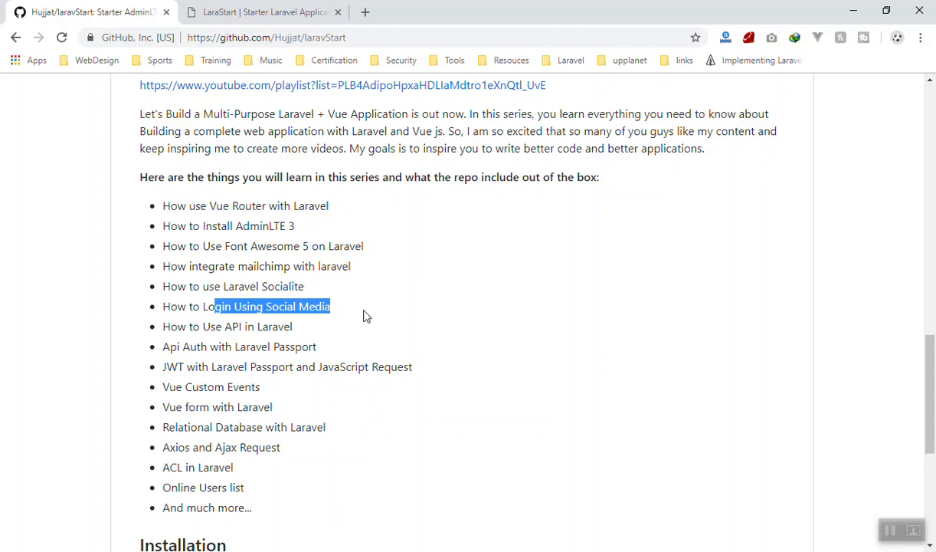
pyautogui.click(382, 403)
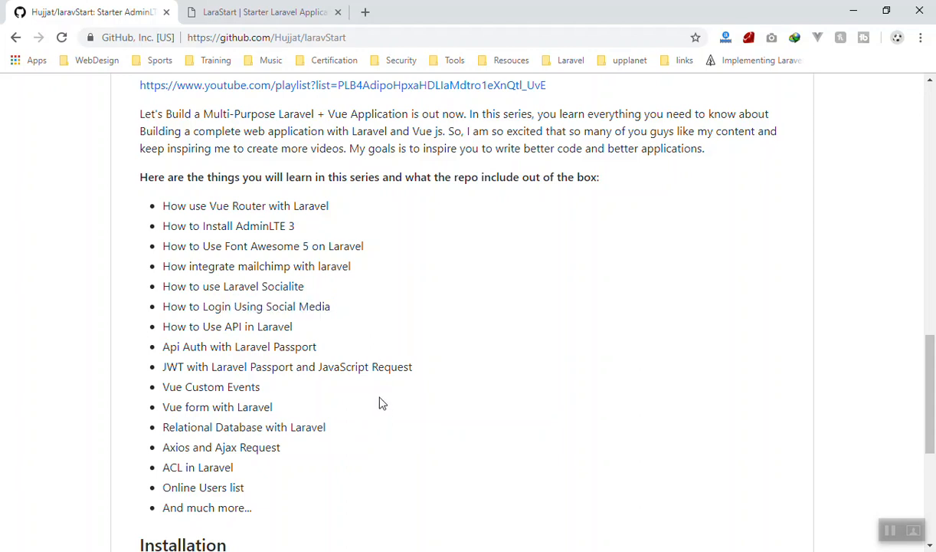
pyautogui.doubleClick(280, 306)
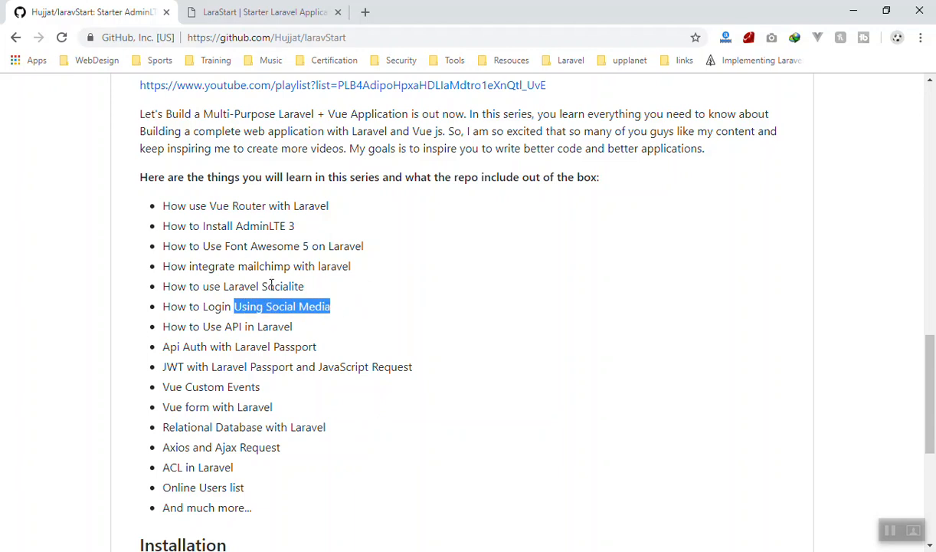
pyautogui.click(333, 458)
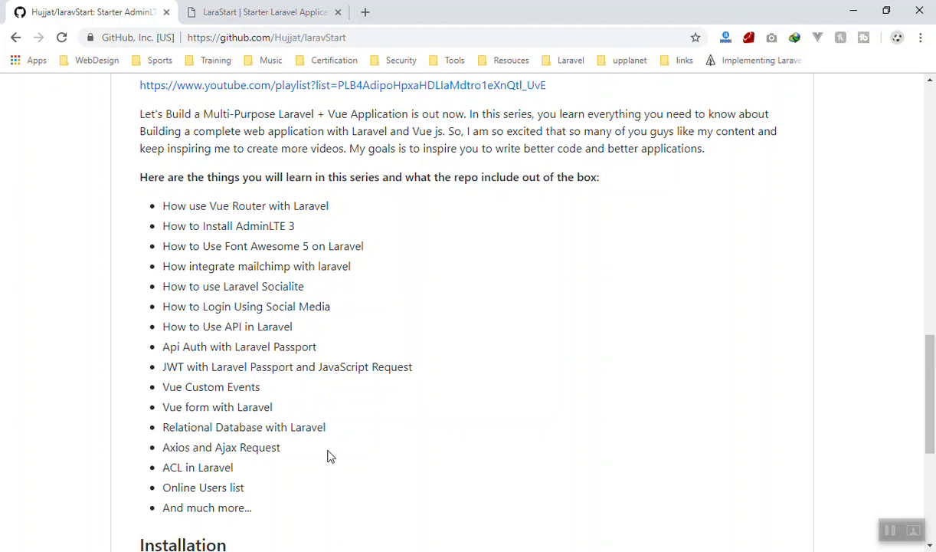
pyautogui.moveTo(224, 298)
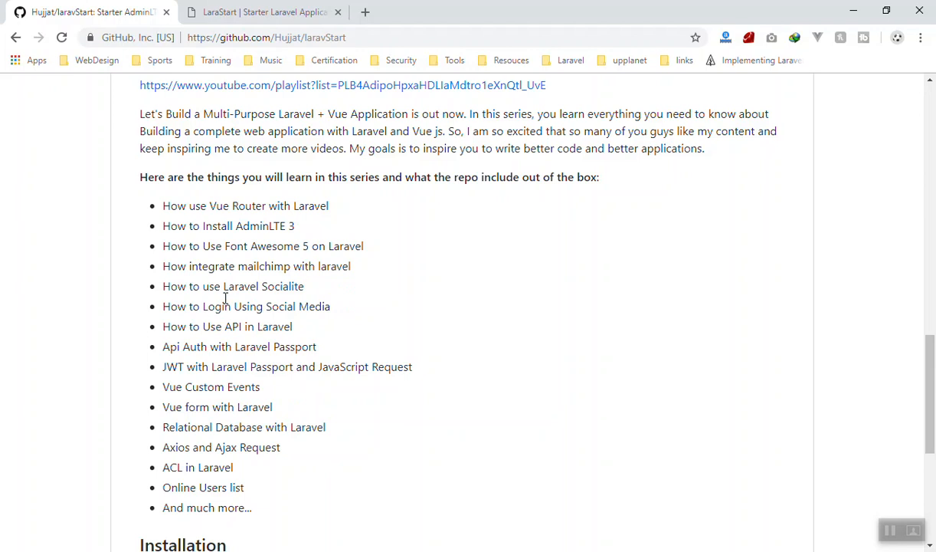
pyautogui.moveTo(226, 291)
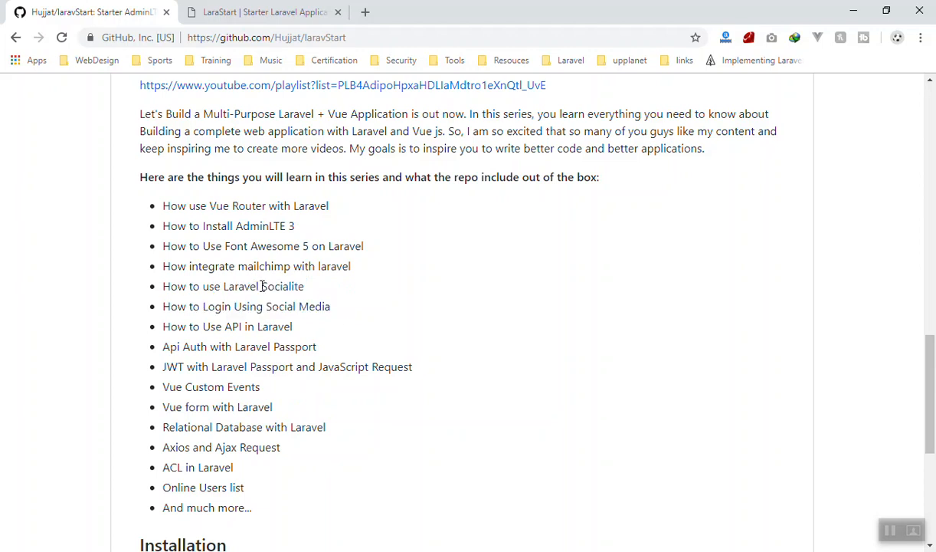
pyautogui.doubleClick(281, 285)
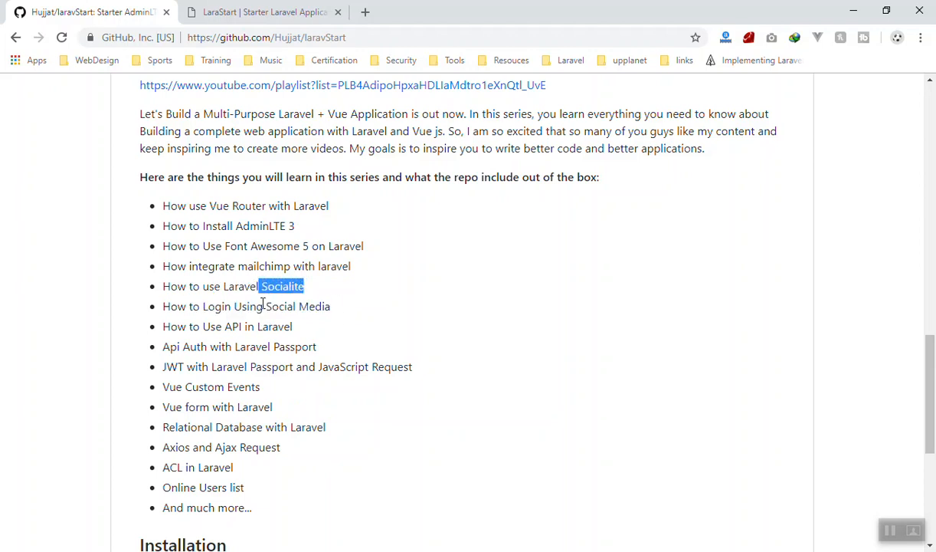
pyautogui.doubleClick(299, 306)
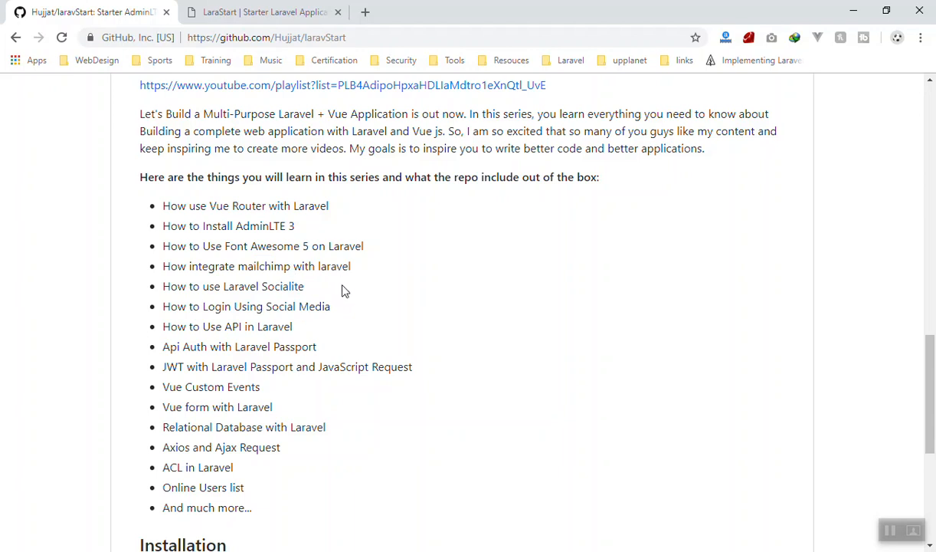
pyautogui.doubleClick(259, 266)
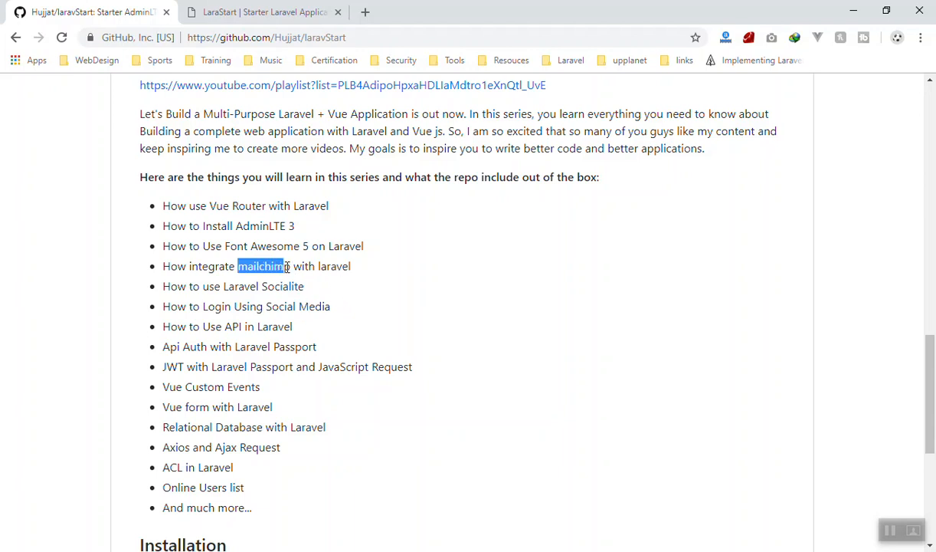
pyautogui.click(300, 277)
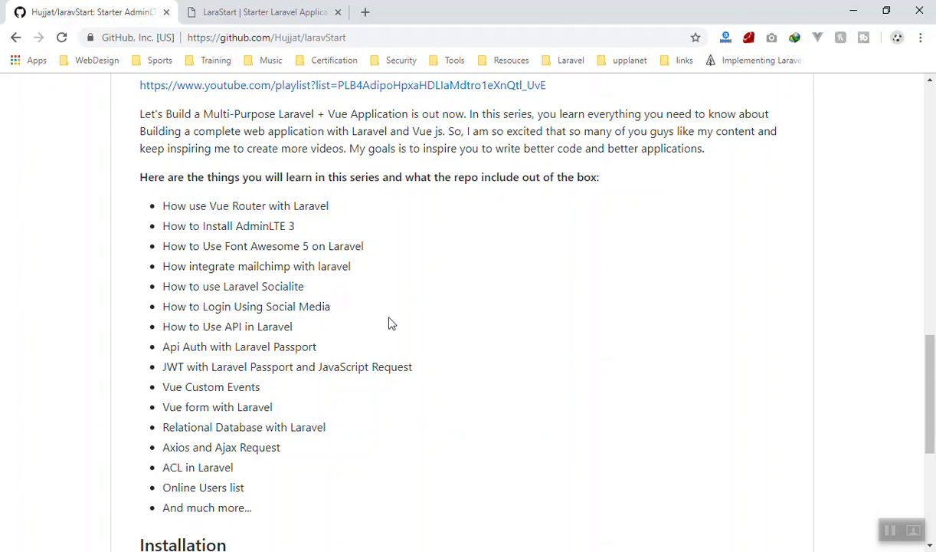
pyautogui.moveTo(341, 320)
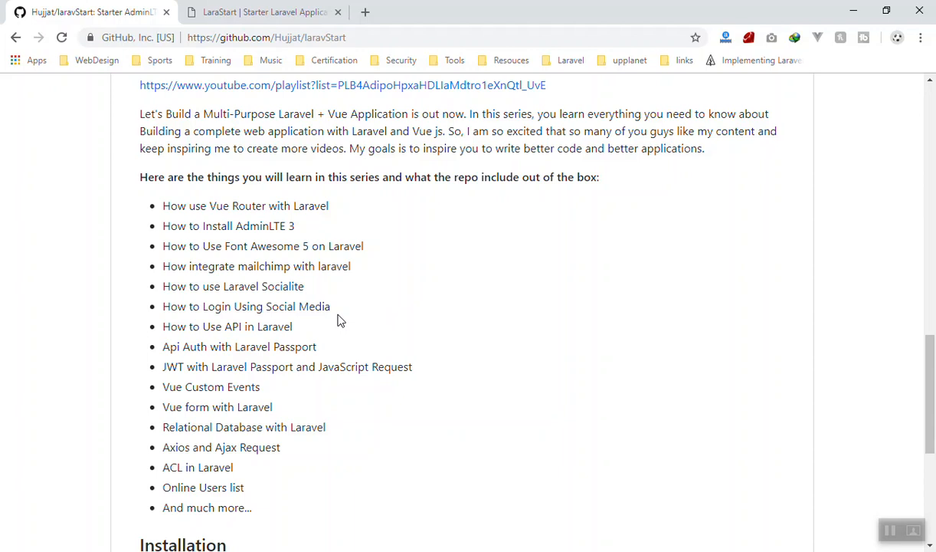
pyautogui.moveTo(349, 319)
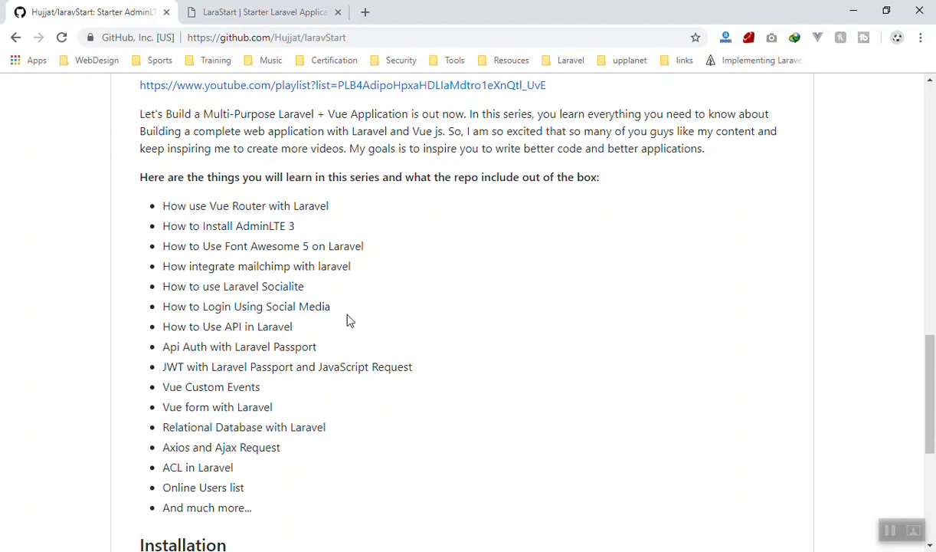
pyautogui.moveTo(386, 300)
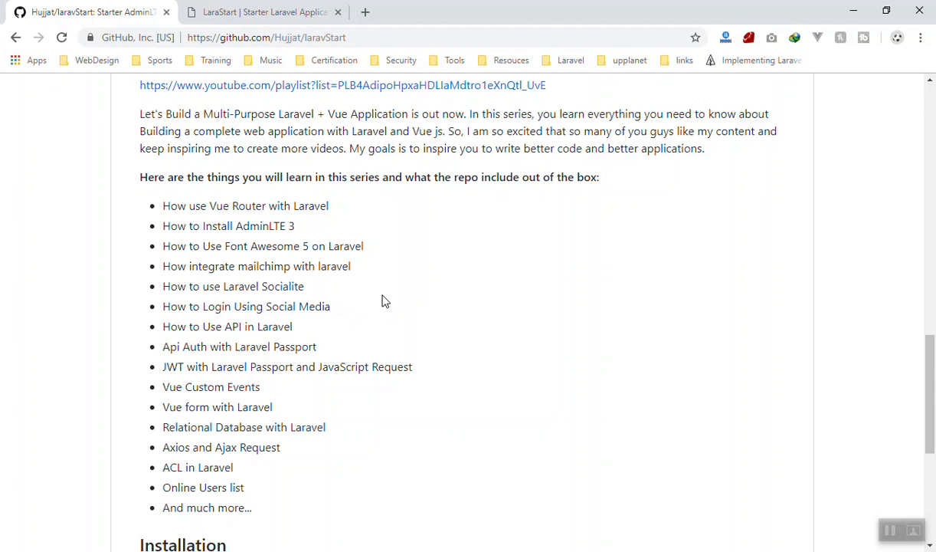
pyautogui.moveTo(263, 279)
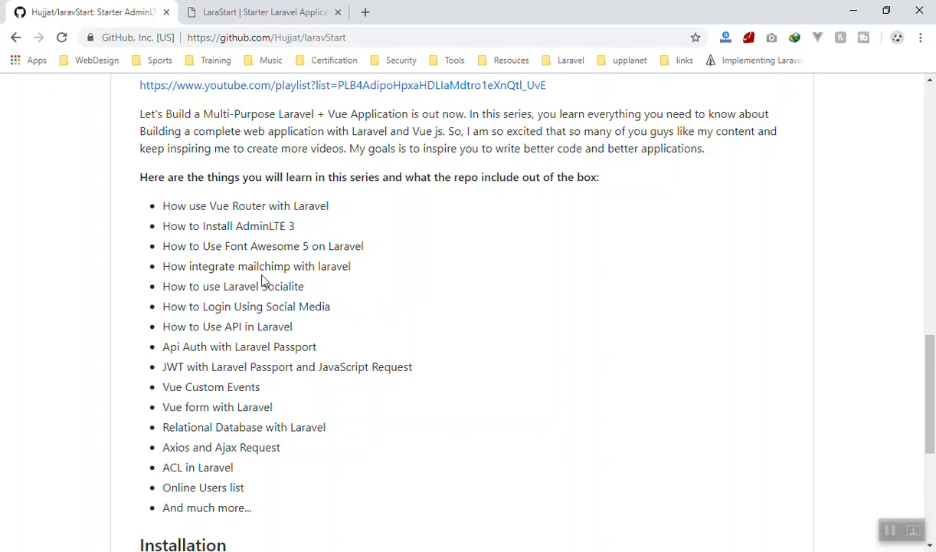
pyautogui.moveTo(258, 206); pyautogui.dragTo(363, 246)
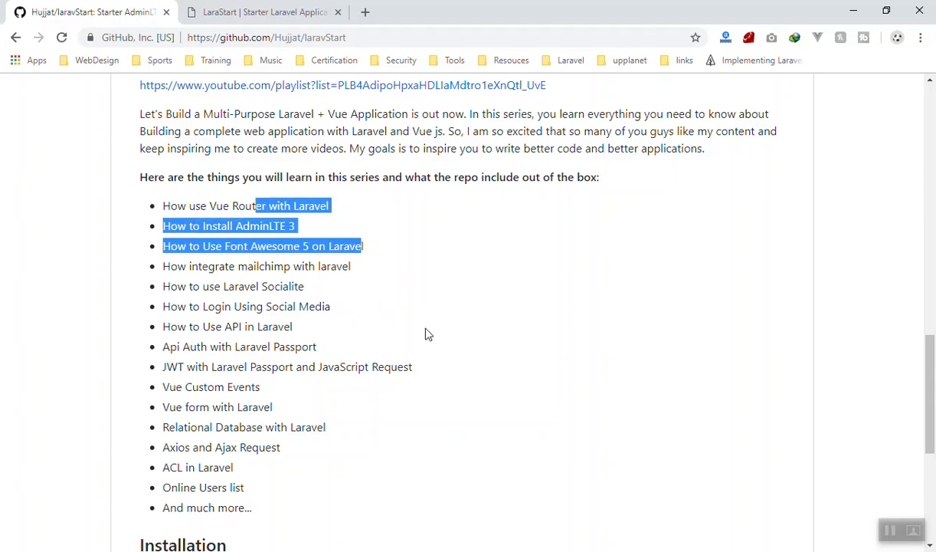
pyautogui.moveTo(356, 277)
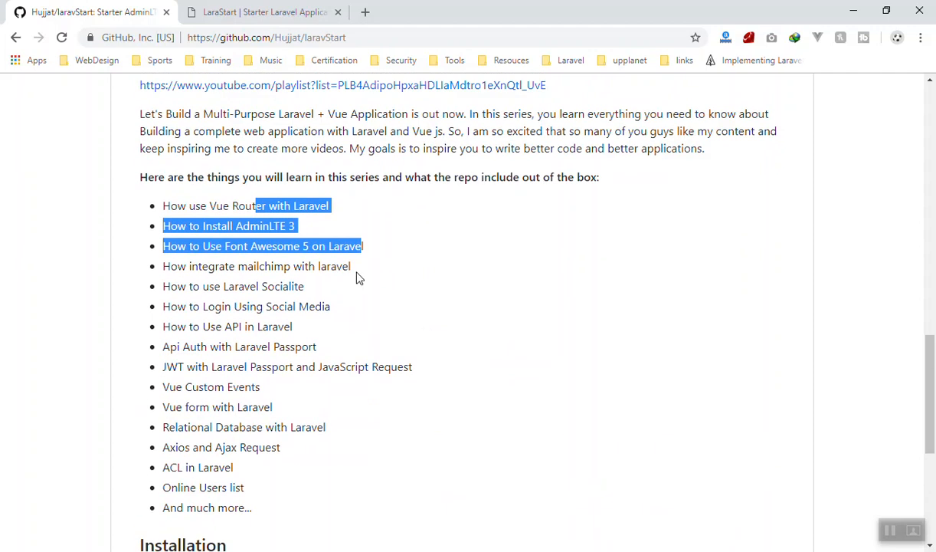
# In the LaraStart app, browse the Users table under Management, including its second page
pyautogui.click(261, 11)
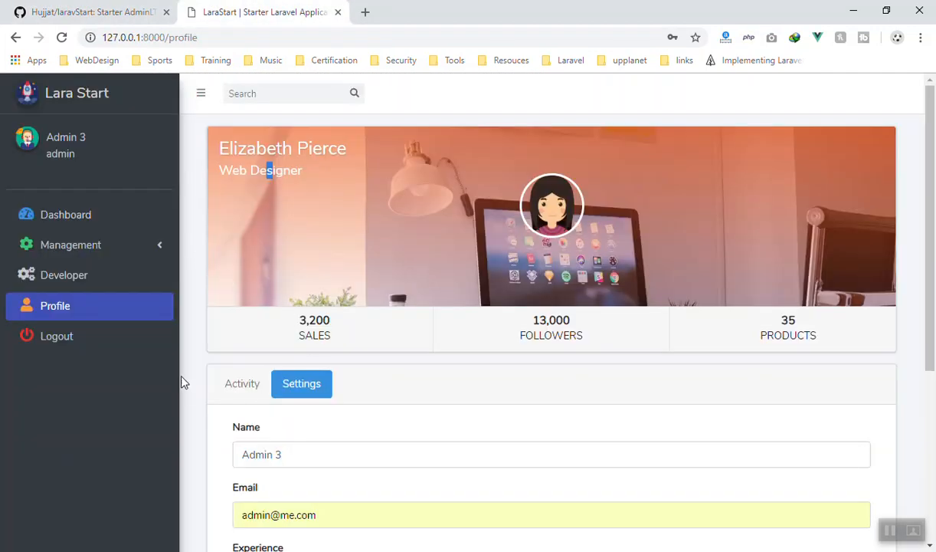
pyautogui.scroll(-3)
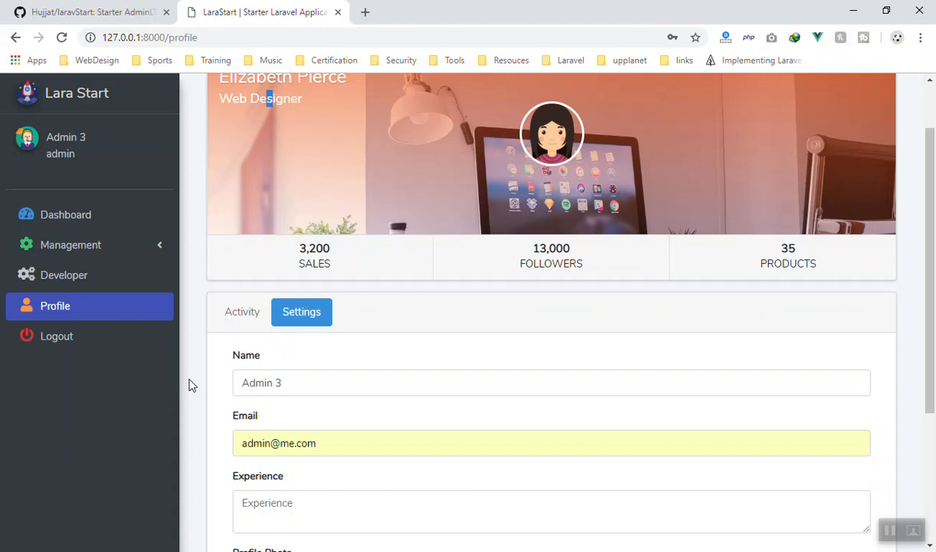
pyautogui.scroll(3)
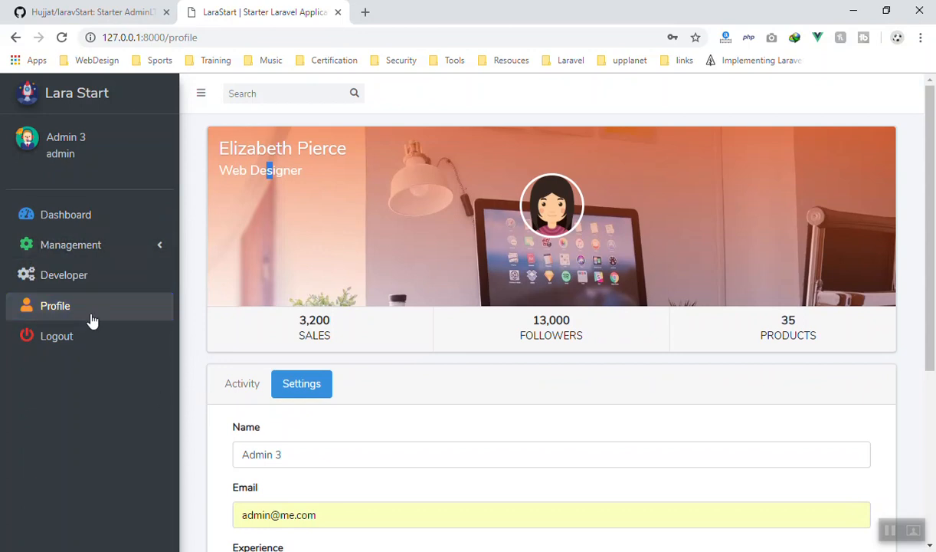
pyautogui.click(71, 245)
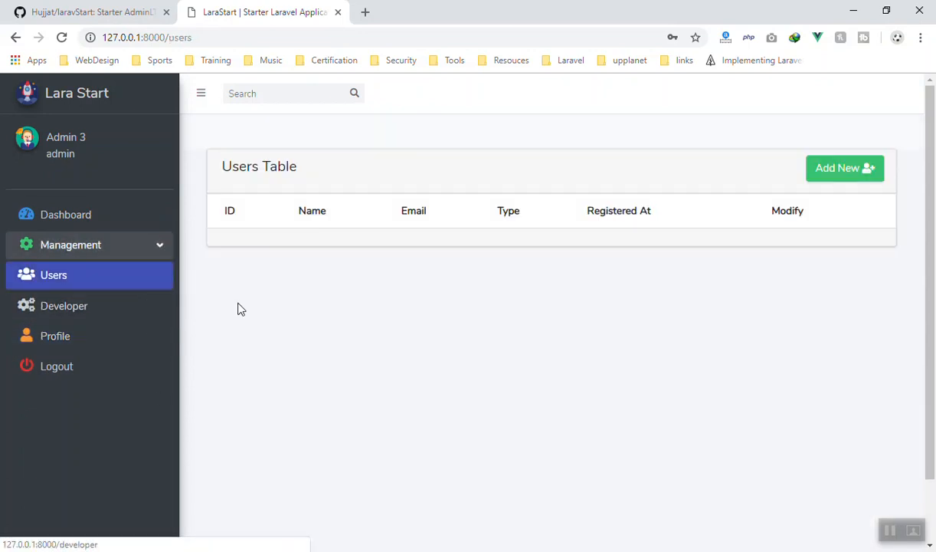
pyautogui.moveTo(193, 382)
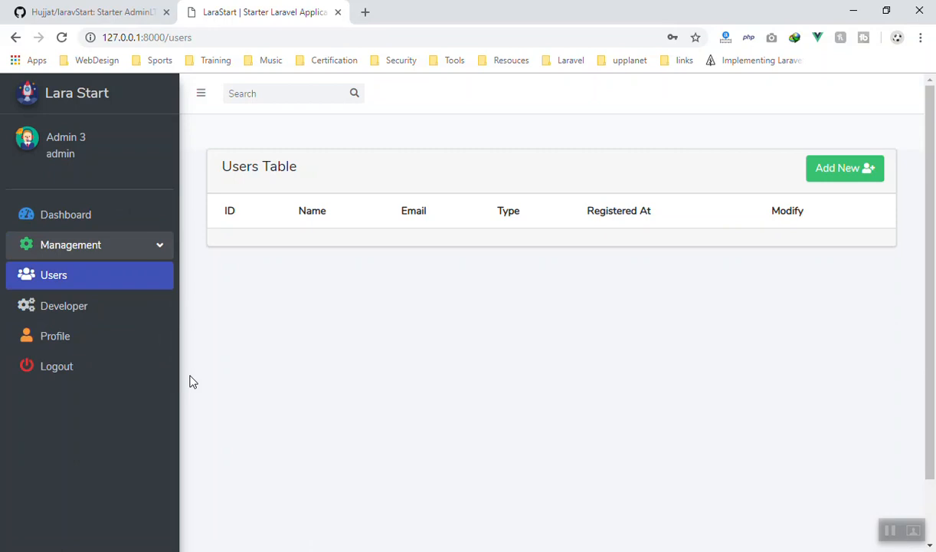
pyautogui.moveTo(183, 259)
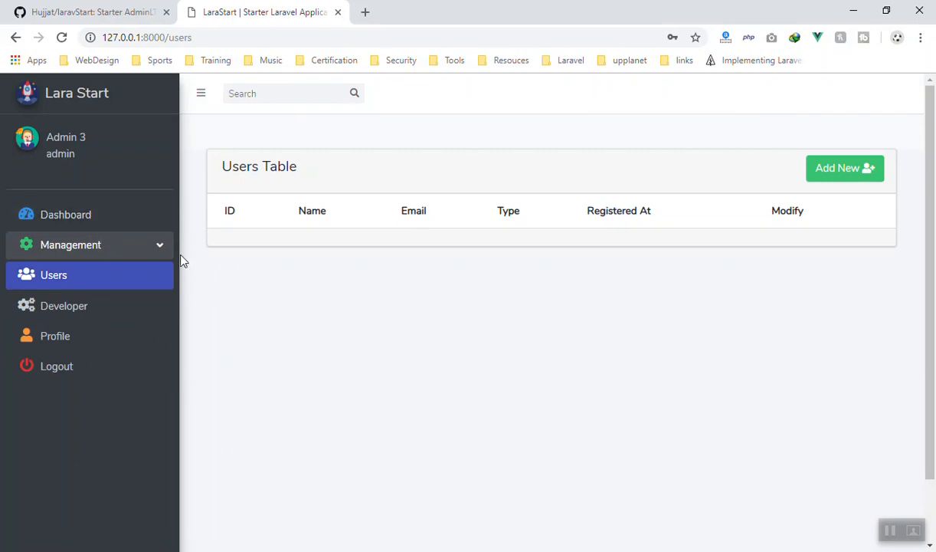
pyautogui.click(65, 215)
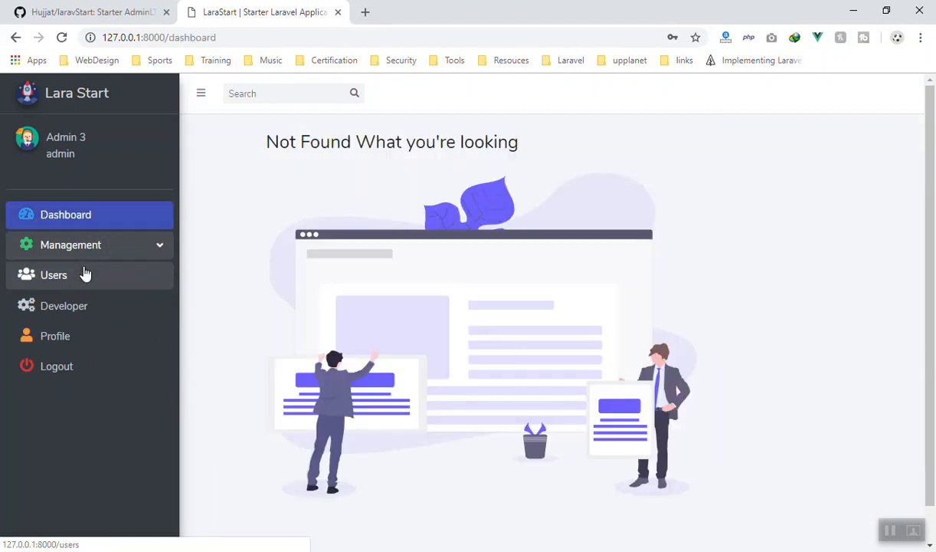
pyautogui.click(53, 274)
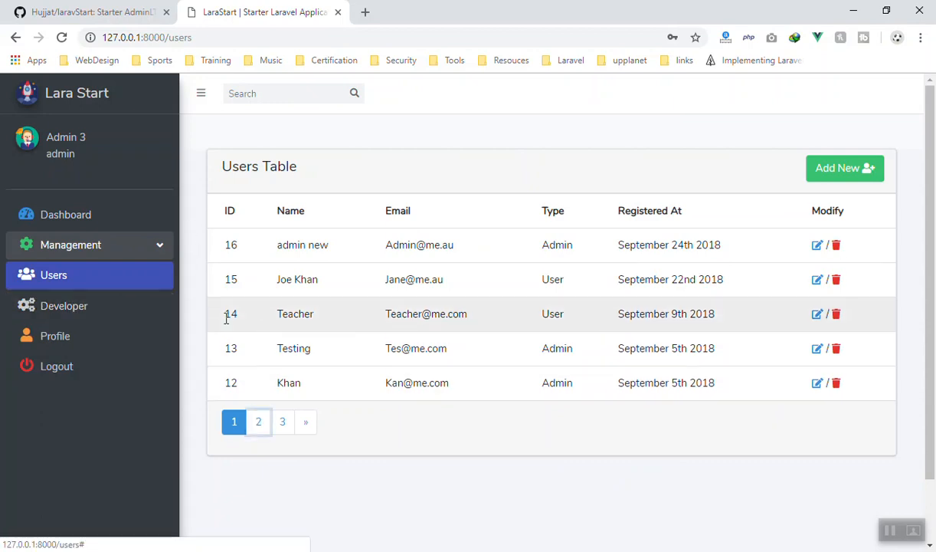
pyautogui.click(258, 421)
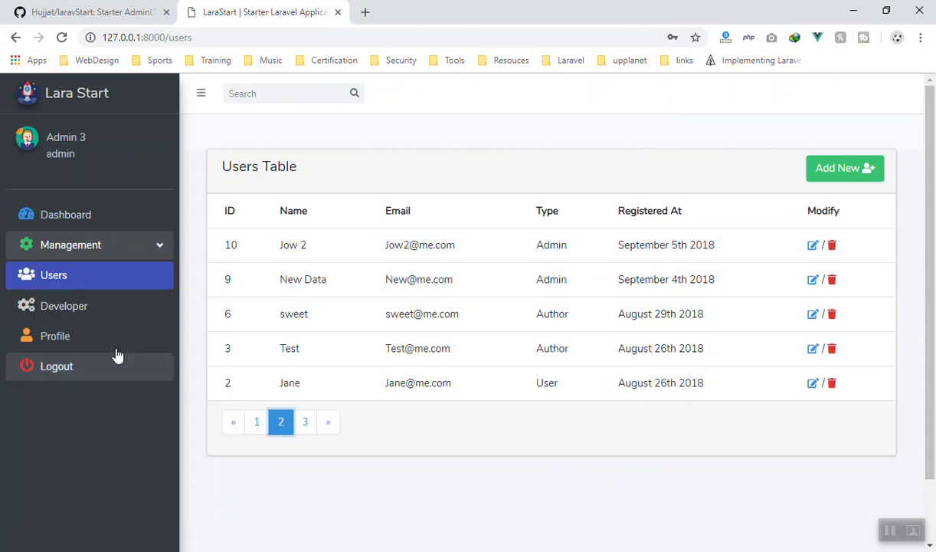
pyautogui.click(54, 336)
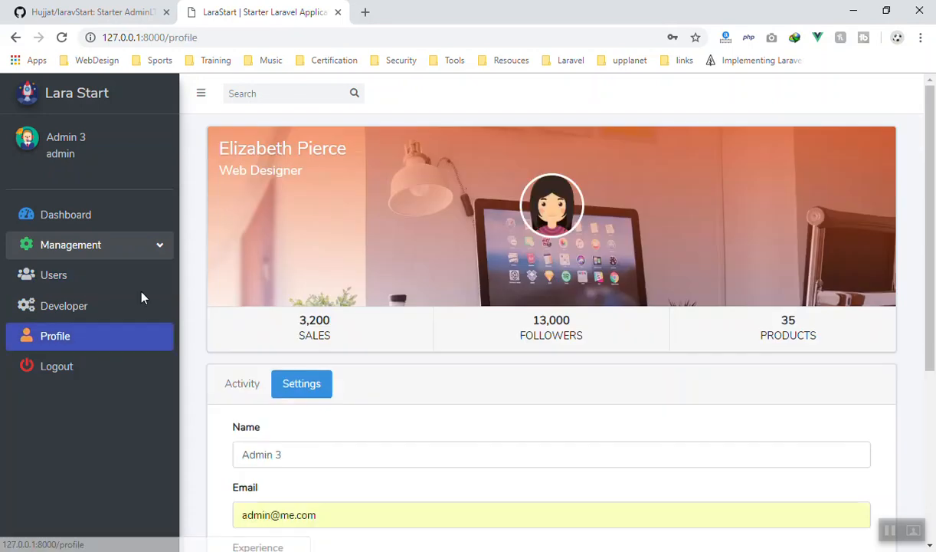
pyautogui.moveTo(101, 343)
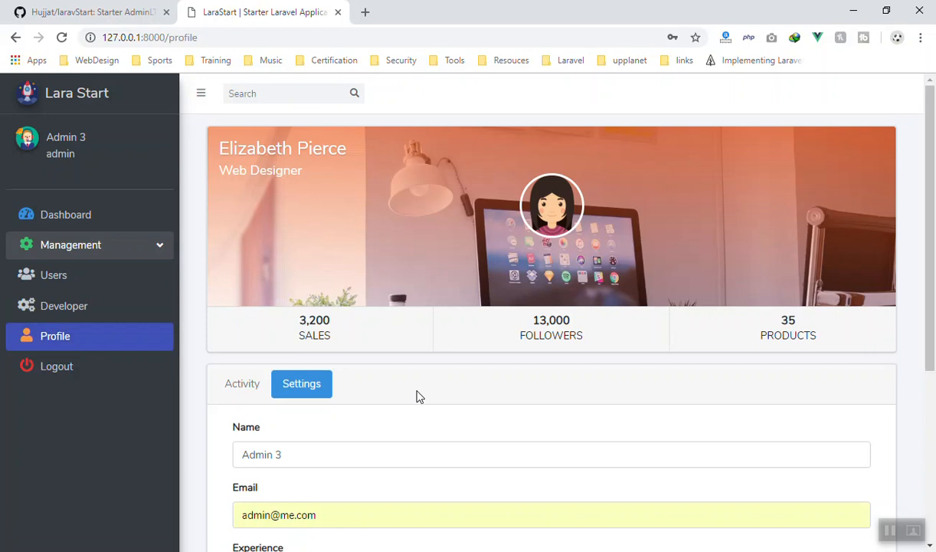
pyautogui.doubleClick(282, 148)
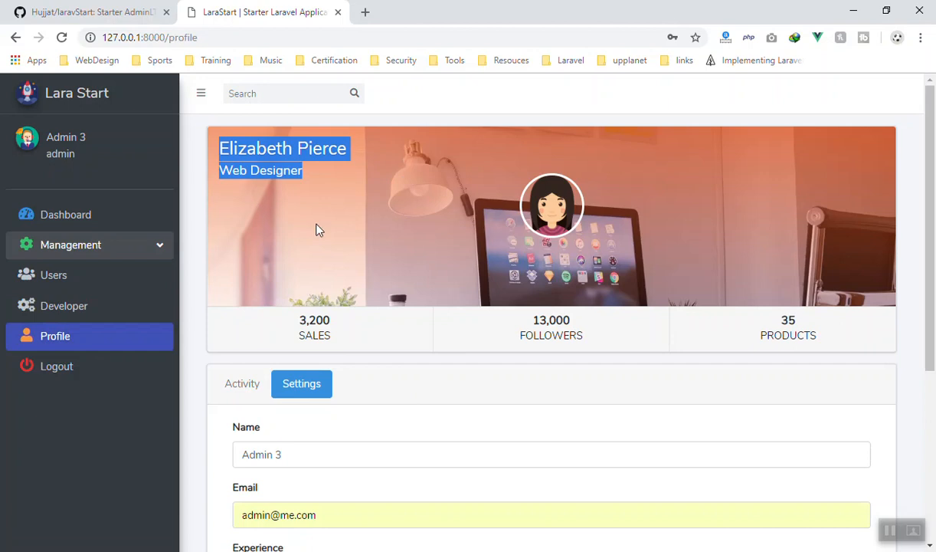
pyautogui.moveTo(302, 197)
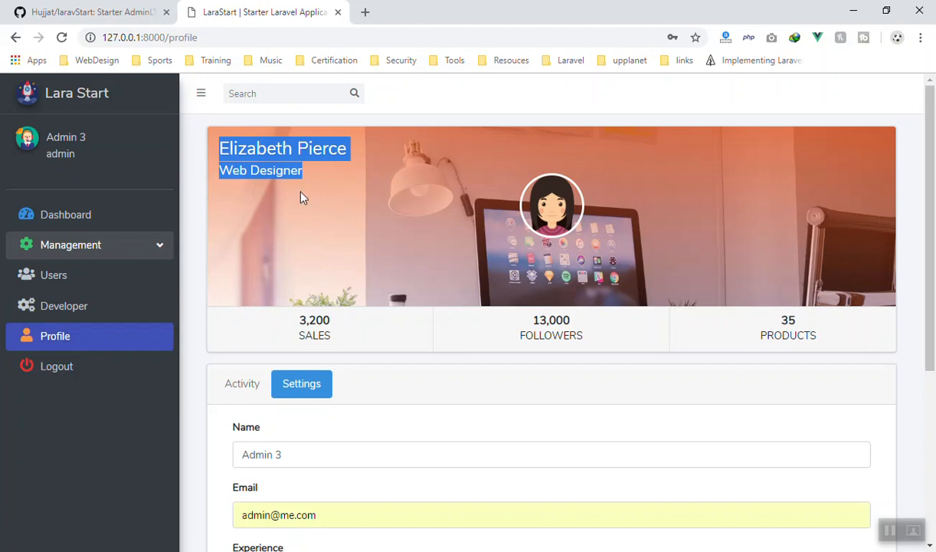
pyautogui.moveTo(322, 194)
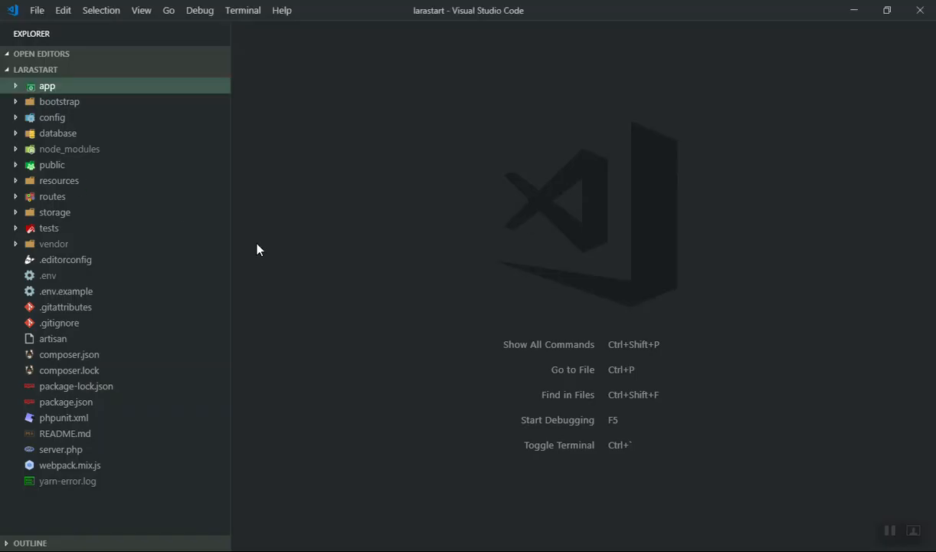
pyautogui.click(58, 180)
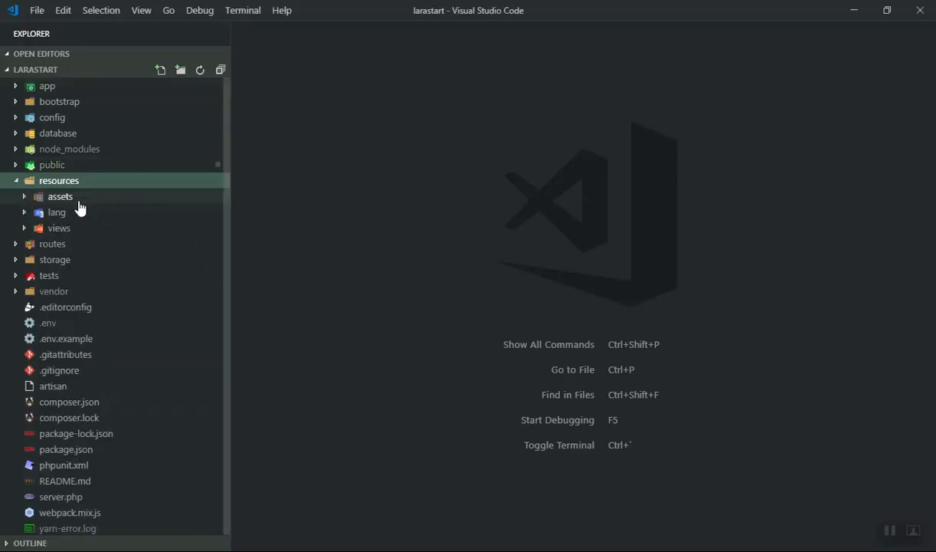
pyautogui.click(60, 196)
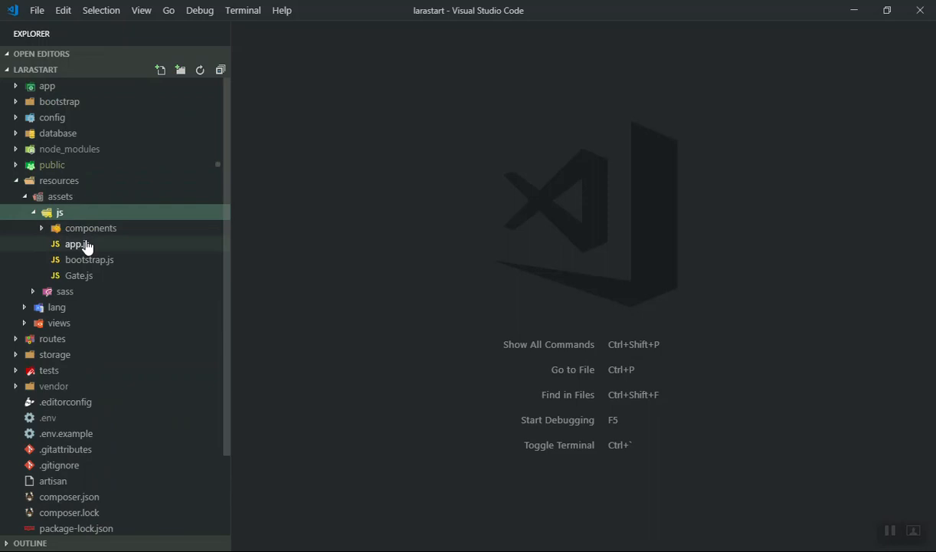
pyautogui.click(90, 227)
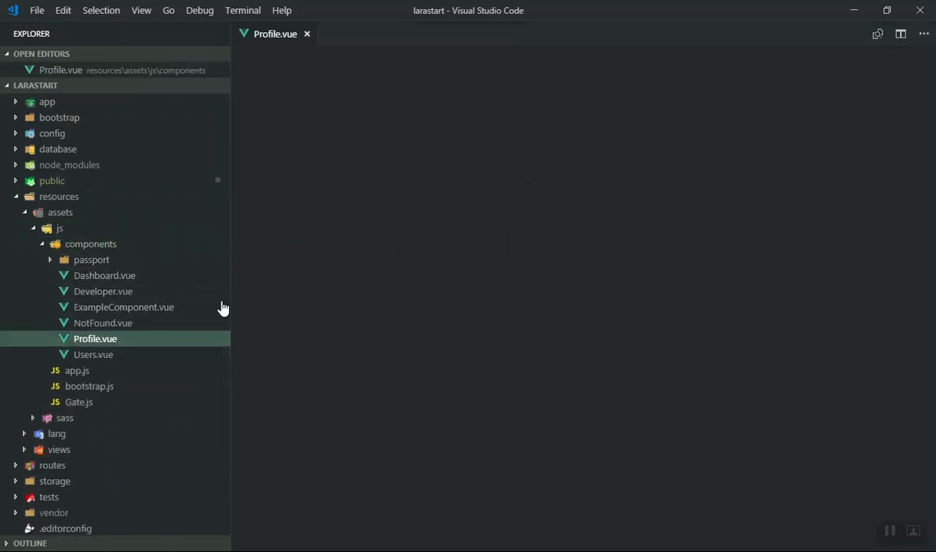
pyautogui.click(95, 338)
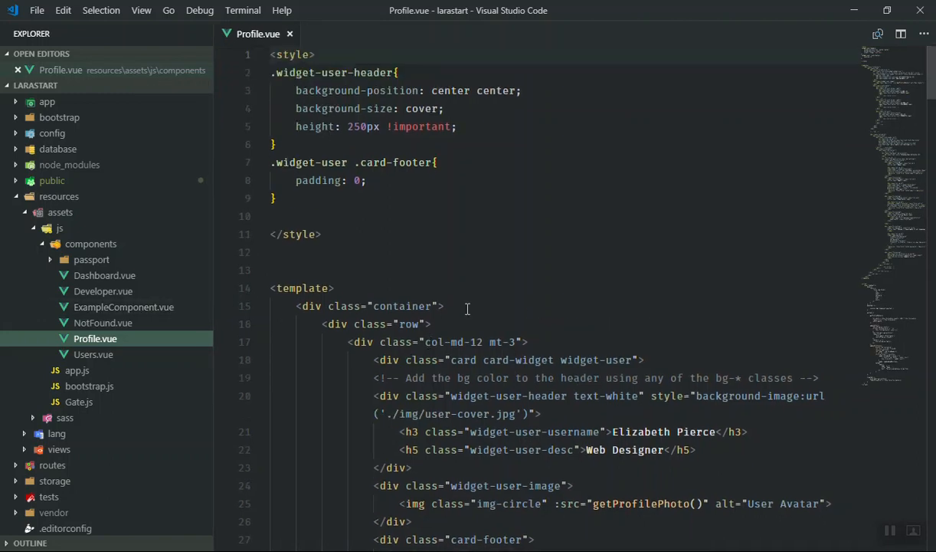
pyautogui.scroll(-3)
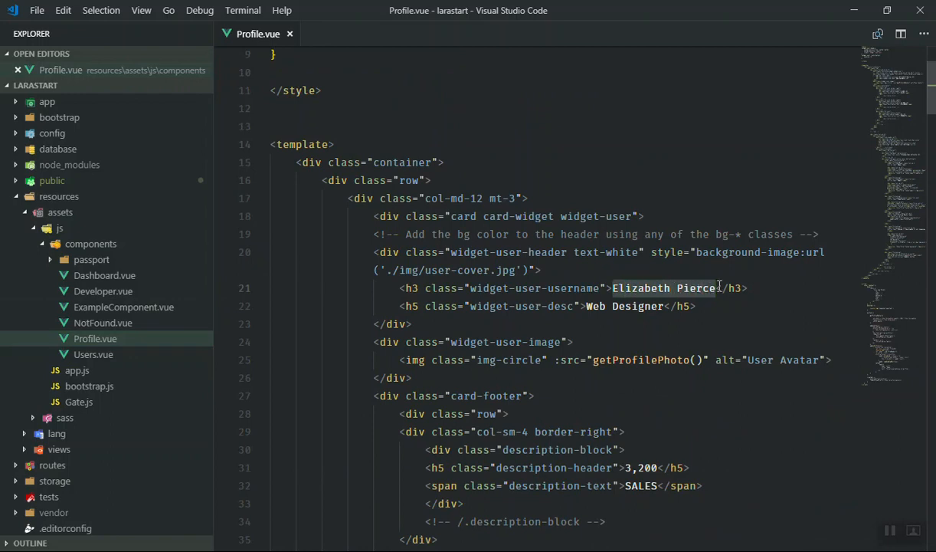
pyautogui.moveTo(887, 175)
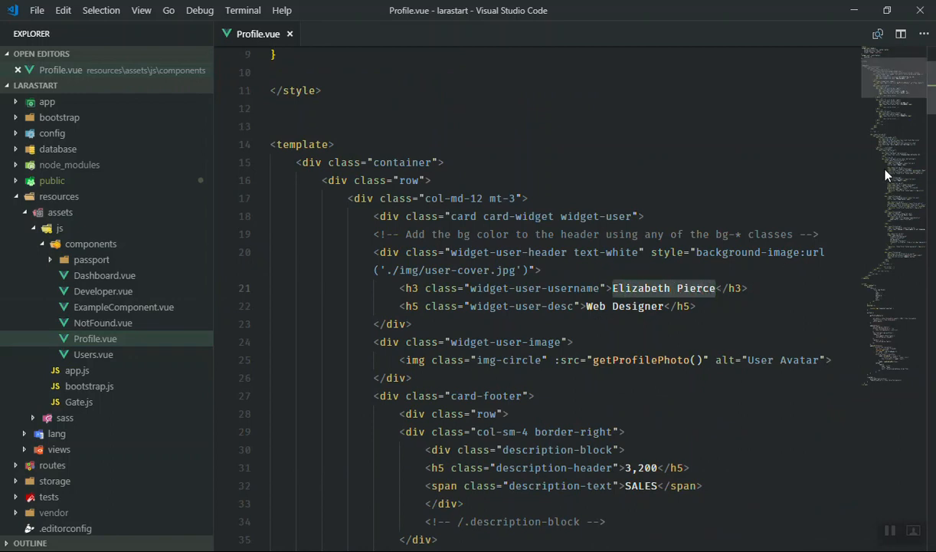
pyautogui.scroll(-3)
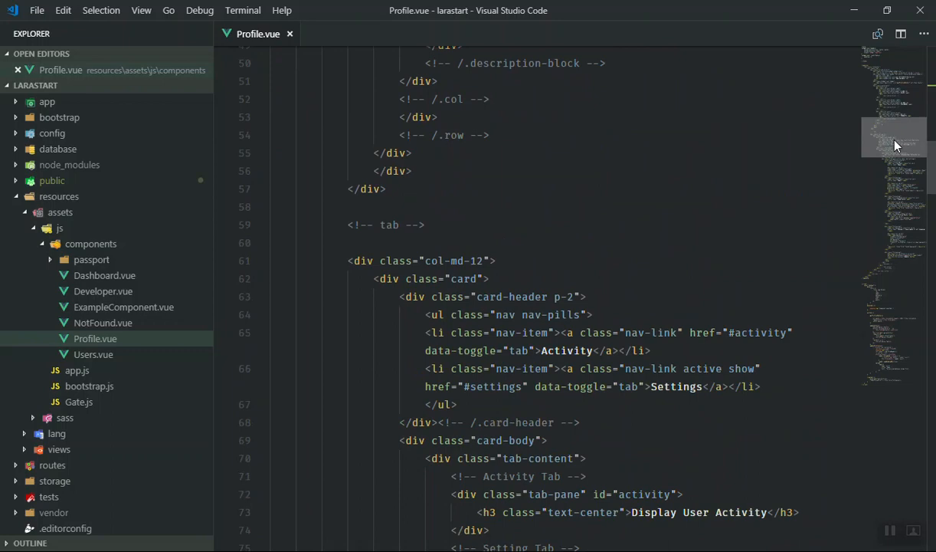
pyautogui.scroll(-3)
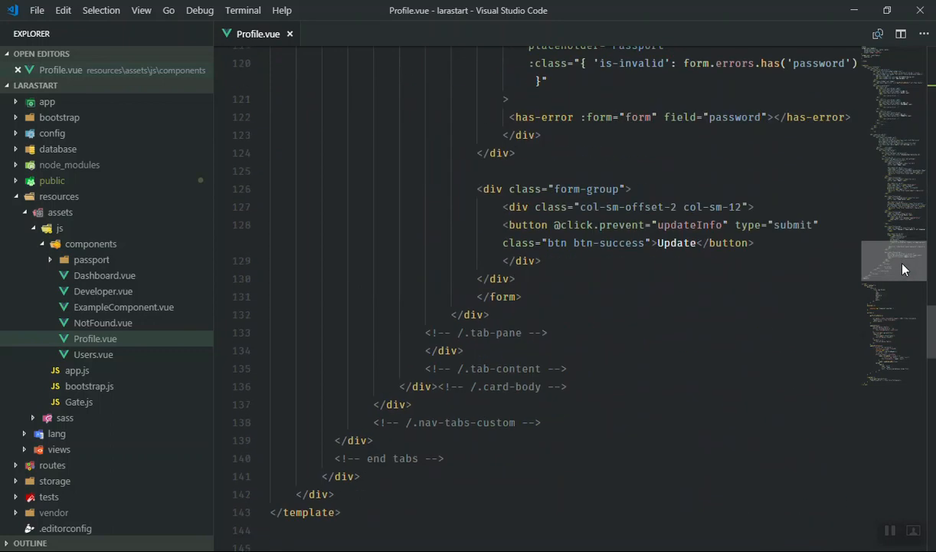
pyautogui.scroll(-3)
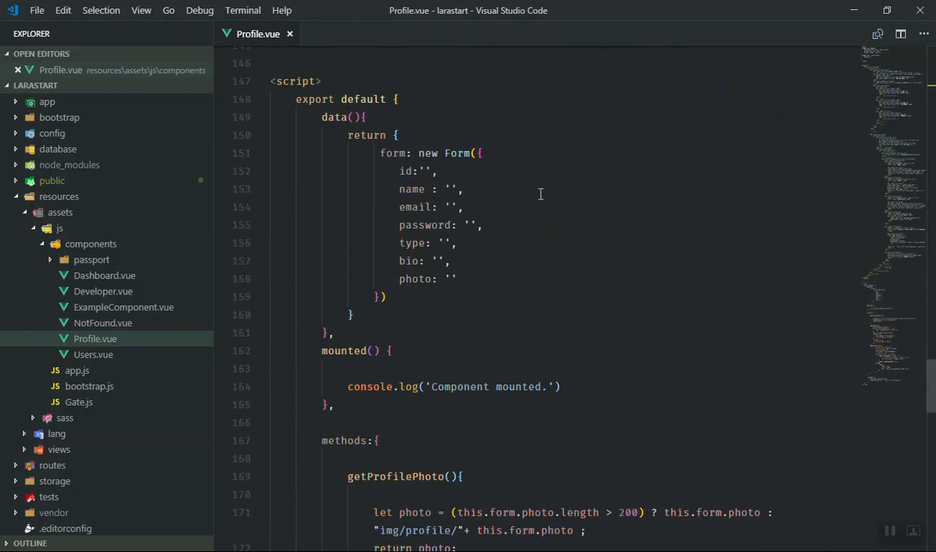
pyautogui.doubleClick(393, 153)
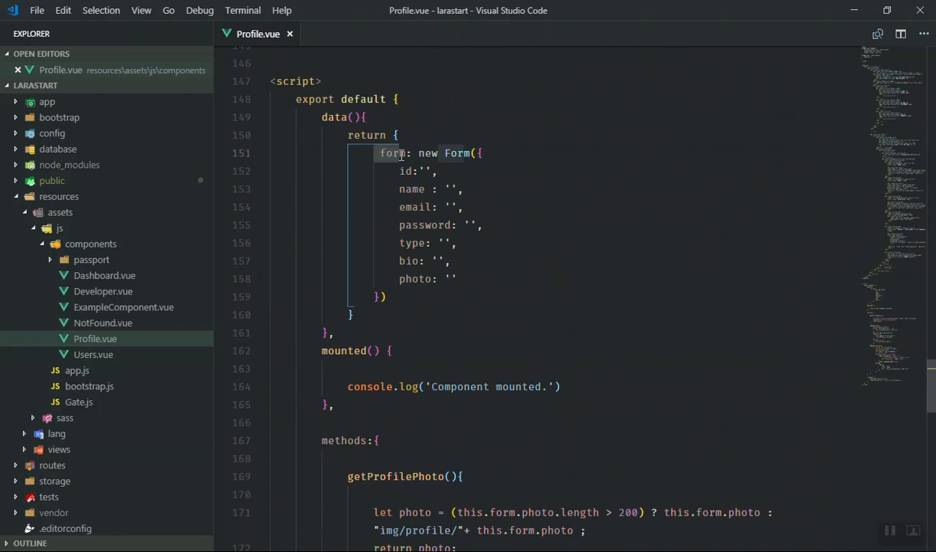
pyautogui.scroll(3)
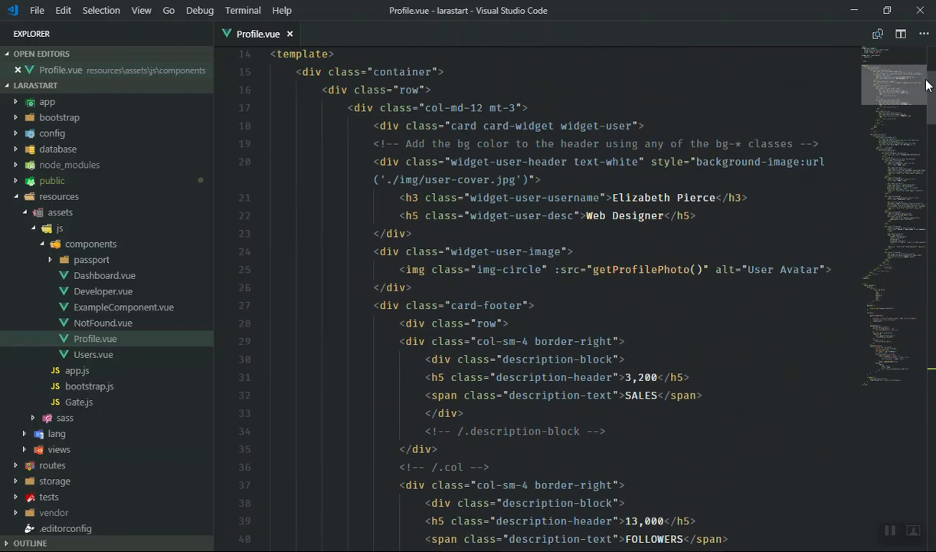
pyautogui.scroll(3)
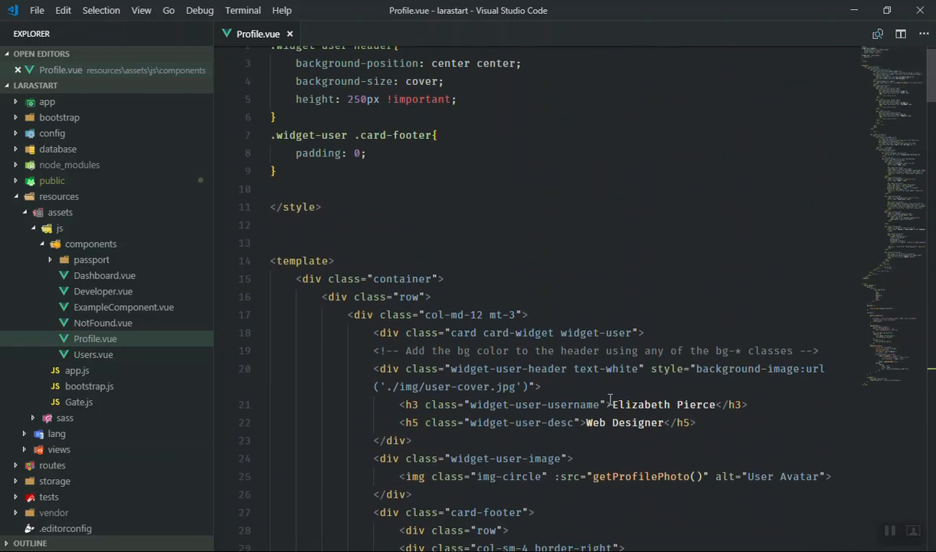
# Replace Profile.vue's hardcoded header name and title with {{this.form.name}} and {{this.form.type}} bindings
pyautogui.doubleClick(641, 403)
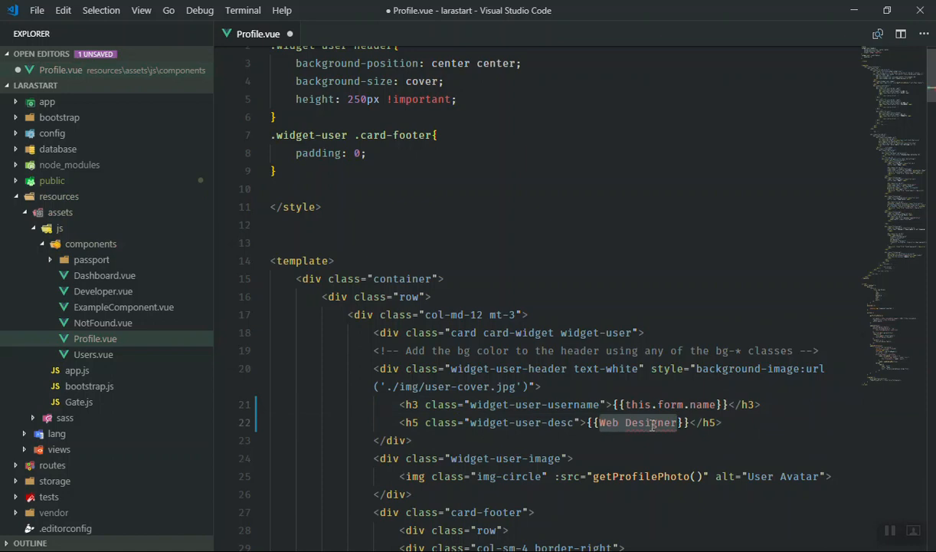
pyautogui.write('this.f')
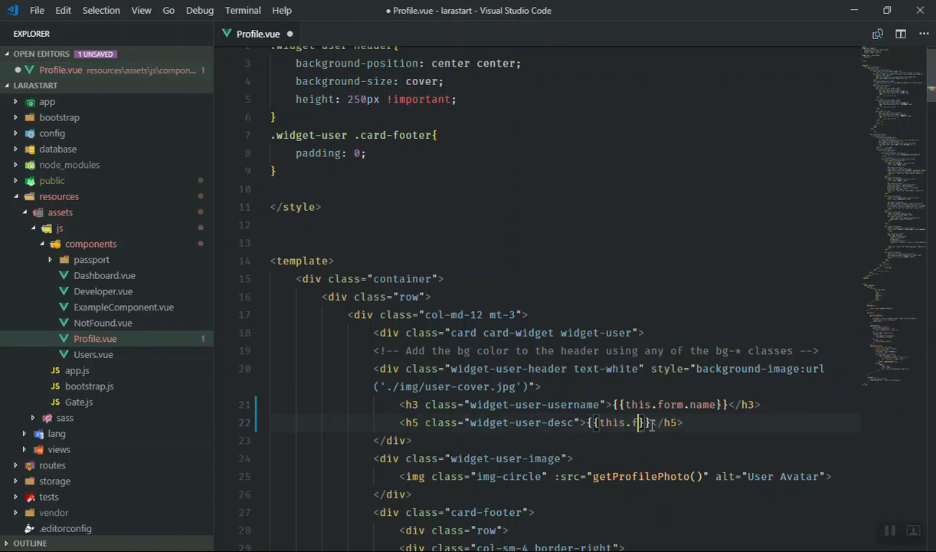
pyautogui.write('user')
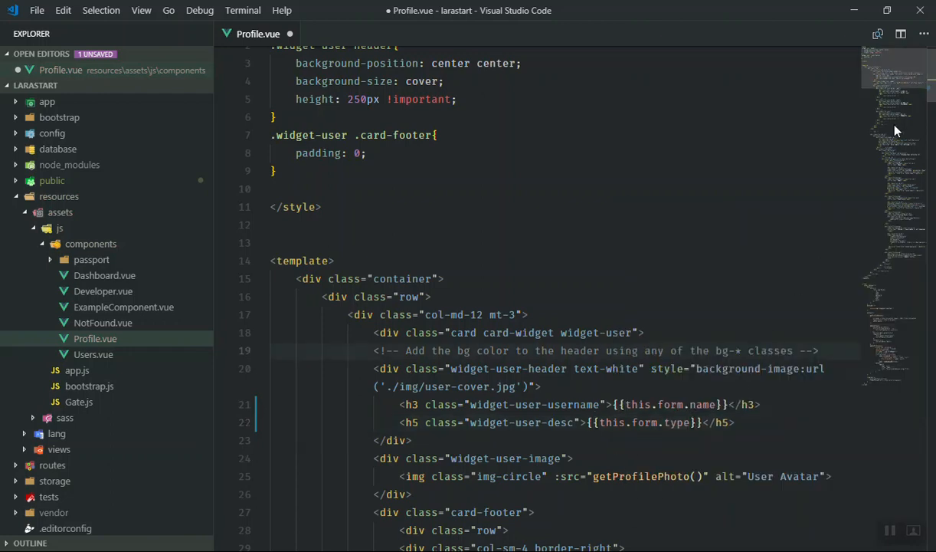
pyautogui.scroll(-3)
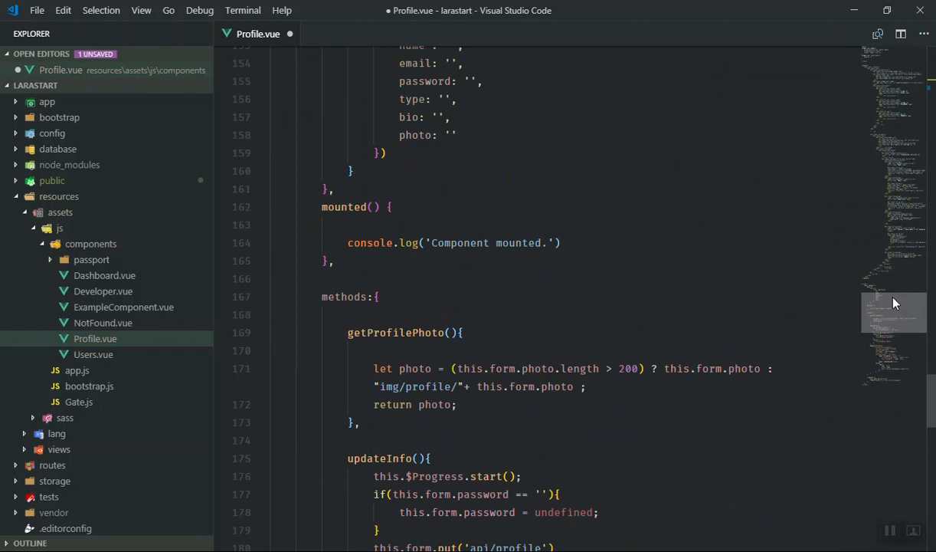
pyautogui.scroll(3)
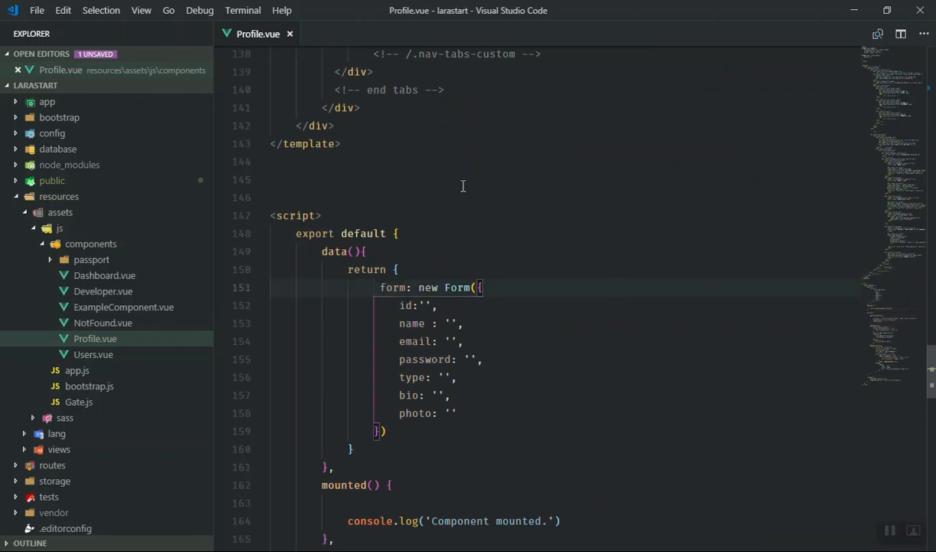
pyautogui.click(263, 12)
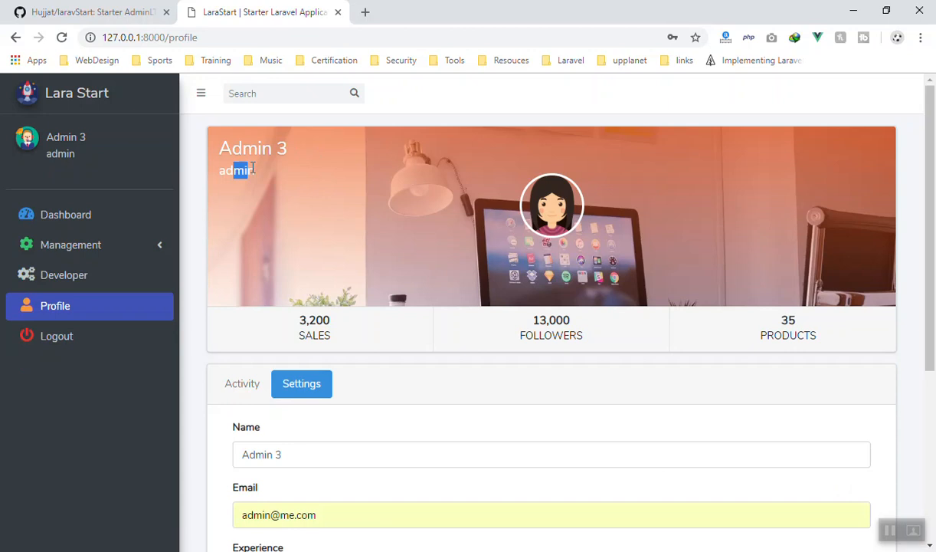
# Scroll the reloaded profile page to check the header shows Admin 3 and admin
pyautogui.scroll(-3)
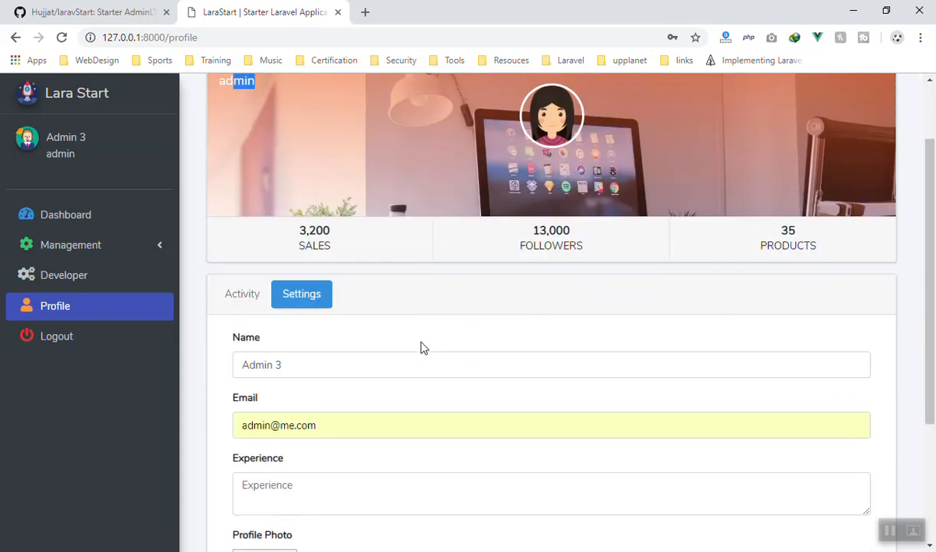
pyautogui.scroll(3)
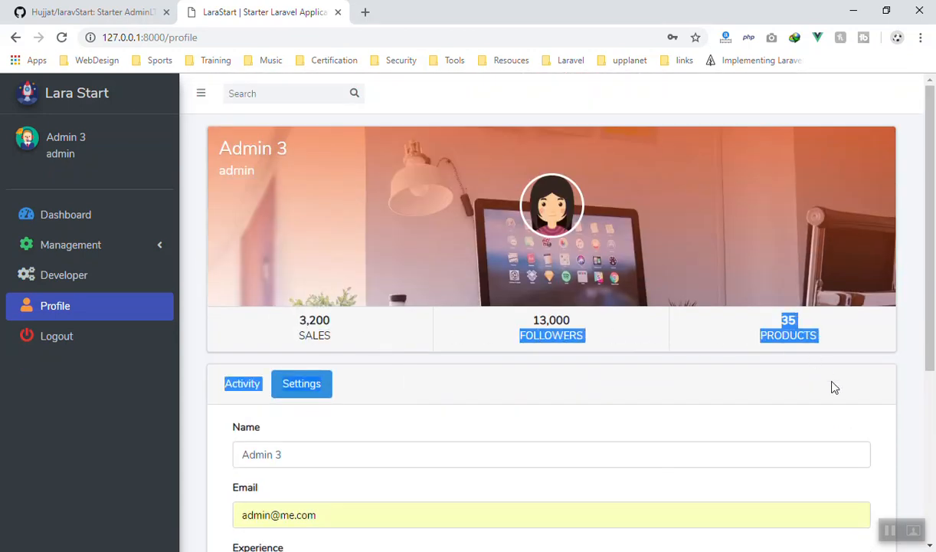
pyautogui.scroll(-3)
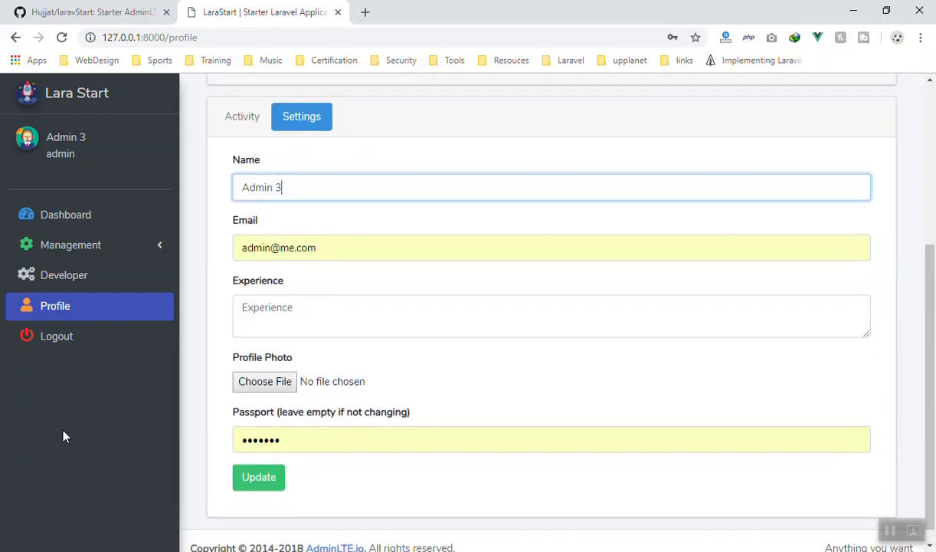
pyautogui.scroll(3)
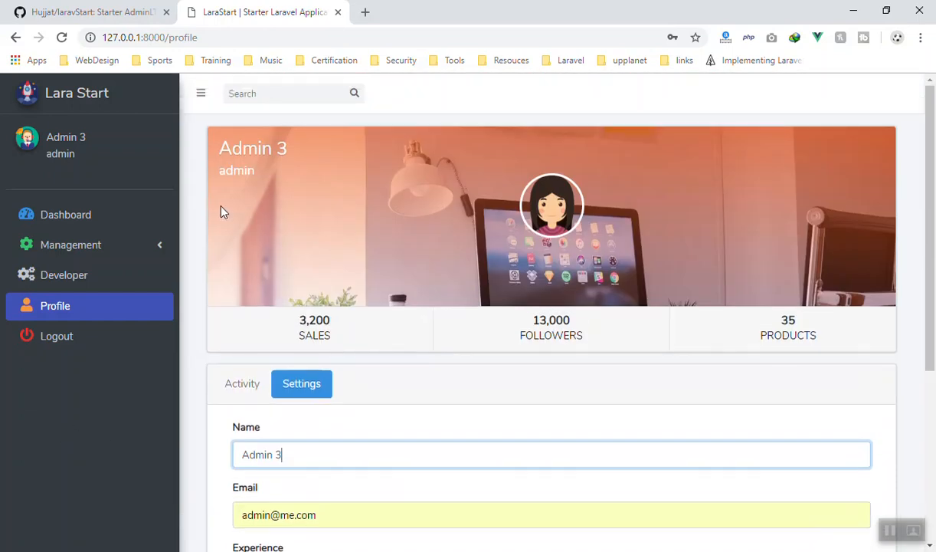
pyautogui.moveTo(204, 227)
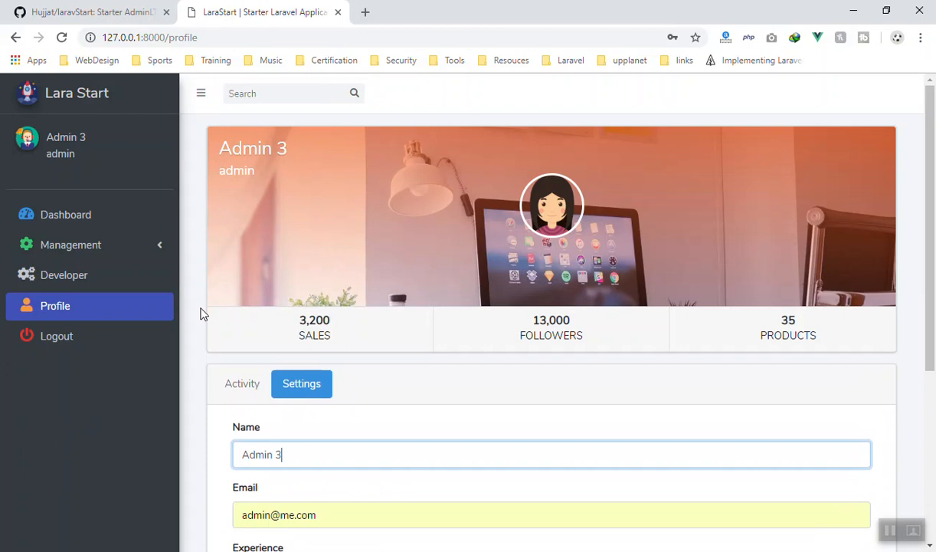
pyautogui.click(66, 215)
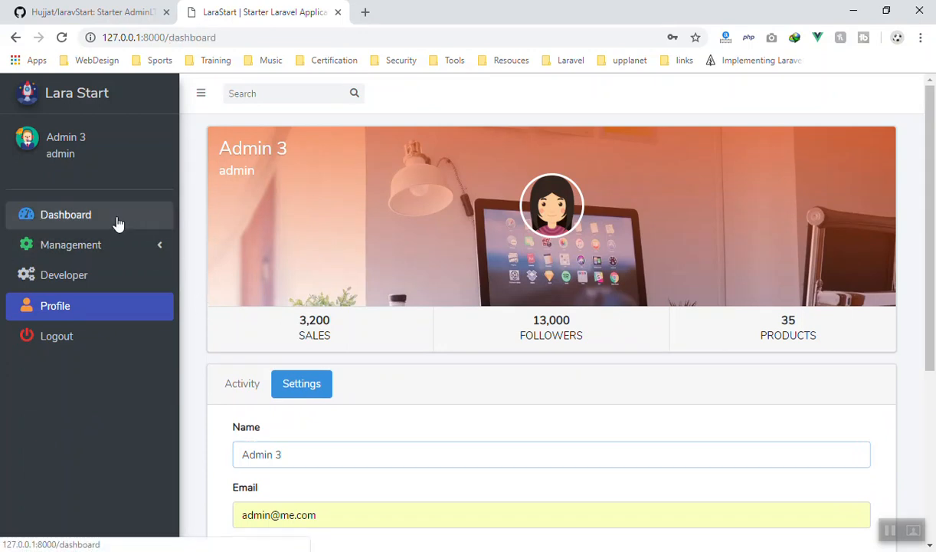
# Show the Dashboard route's 'Not Found What you're looking' placeholder page in LaraStart
pyautogui.click(65, 215)
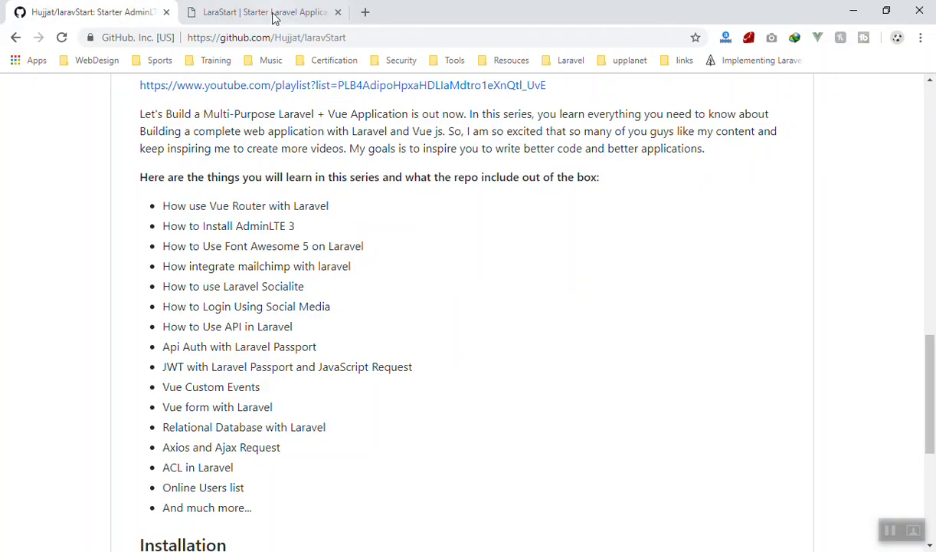
pyautogui.click(265, 12)
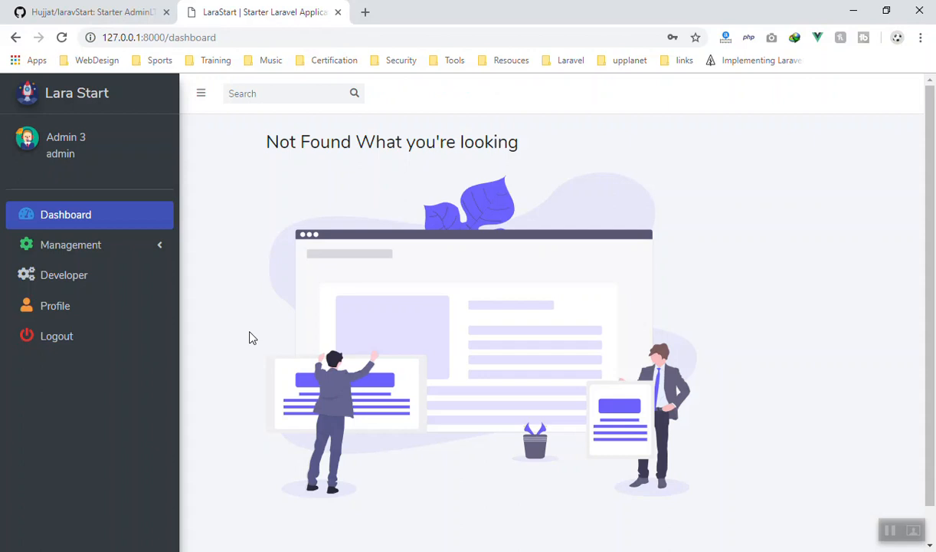
pyautogui.moveTo(312, 324)
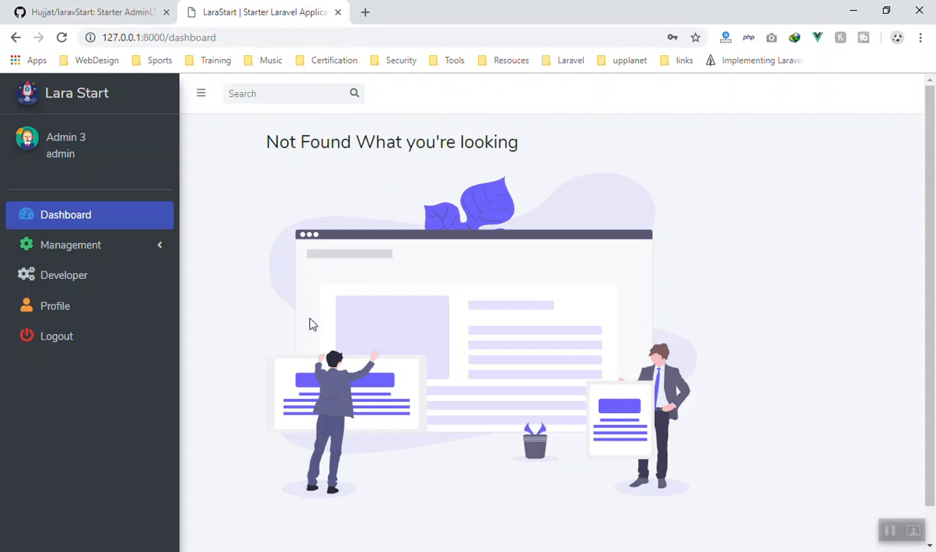
pyautogui.moveTo(311, 322)
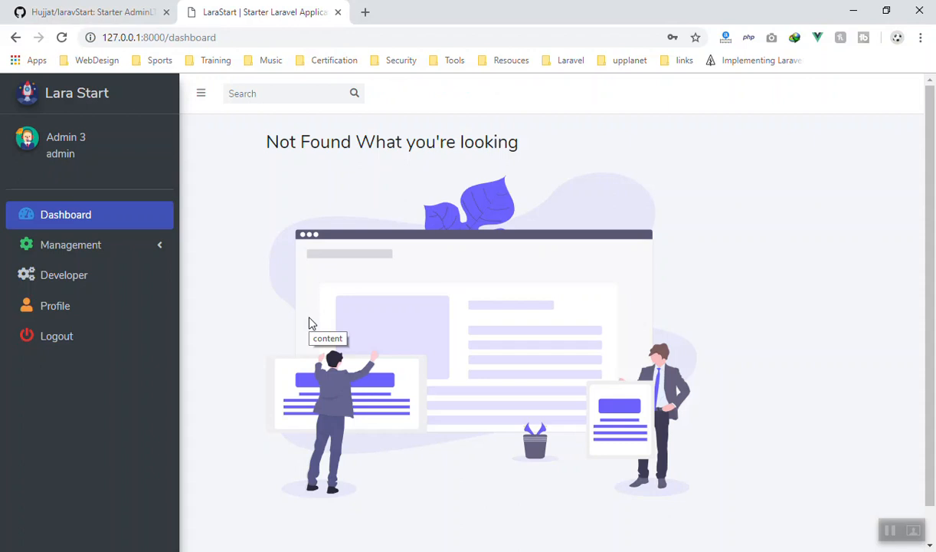